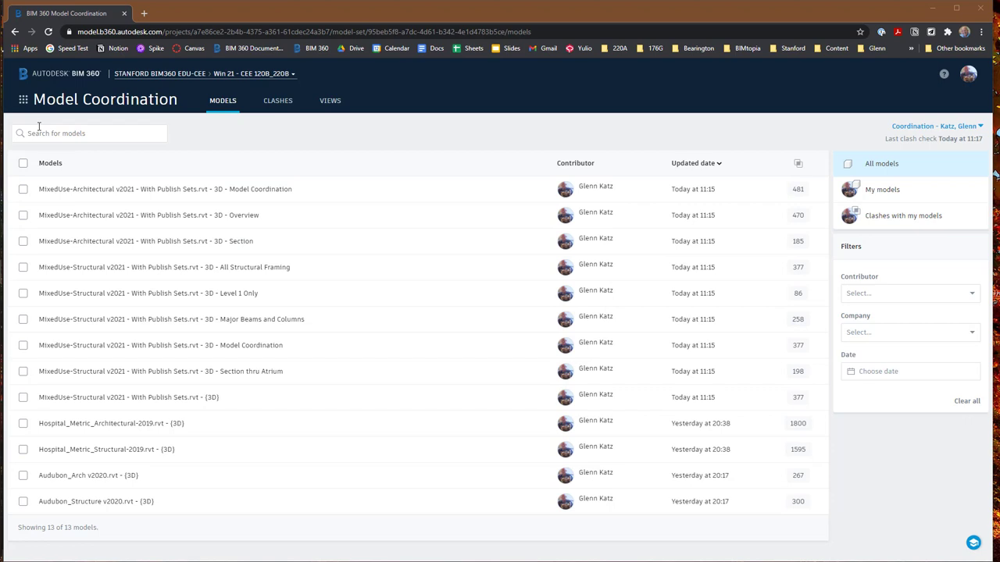
- Open the saved 'Mixed Use Demo - Arch and Struct' view from the Views list
left_click(936, 126)
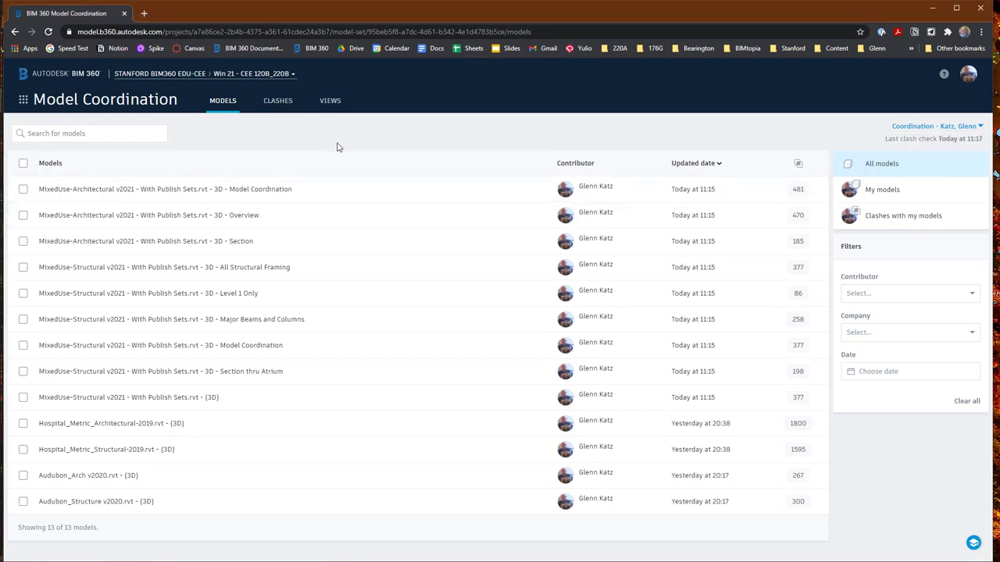
mouse_move(326, 145)
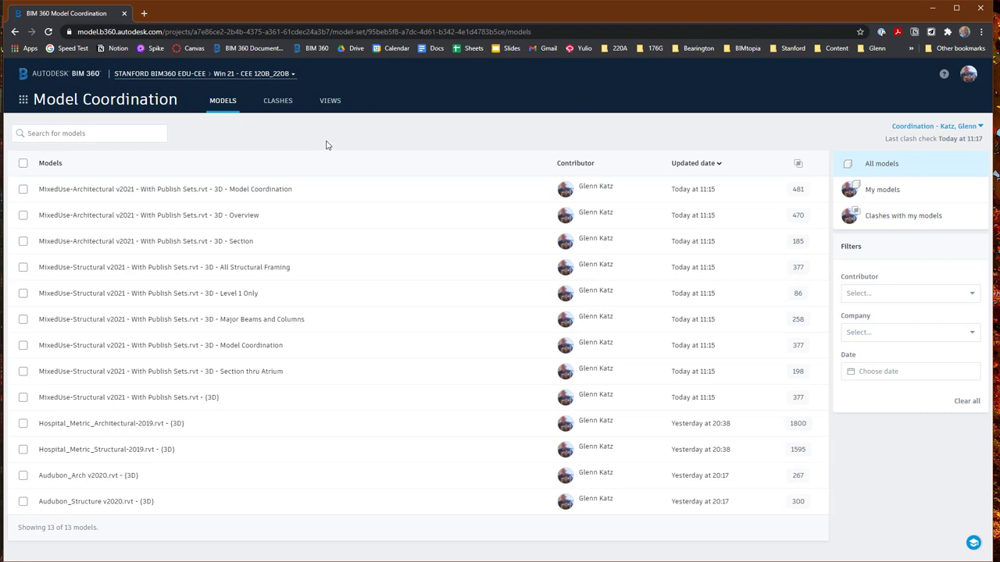
mouse_move(330, 100)
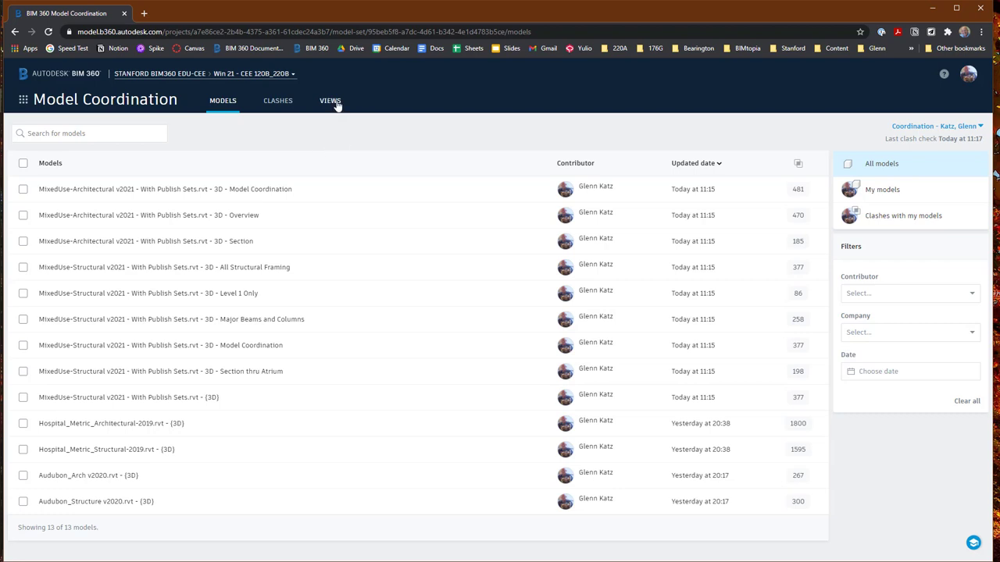
left_click(330, 100)
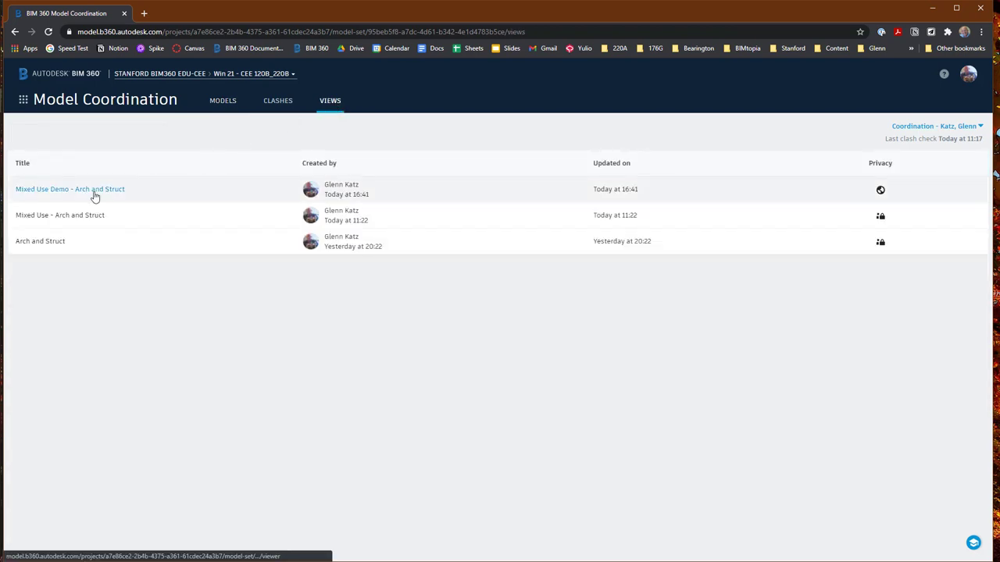
left_click(69, 189)
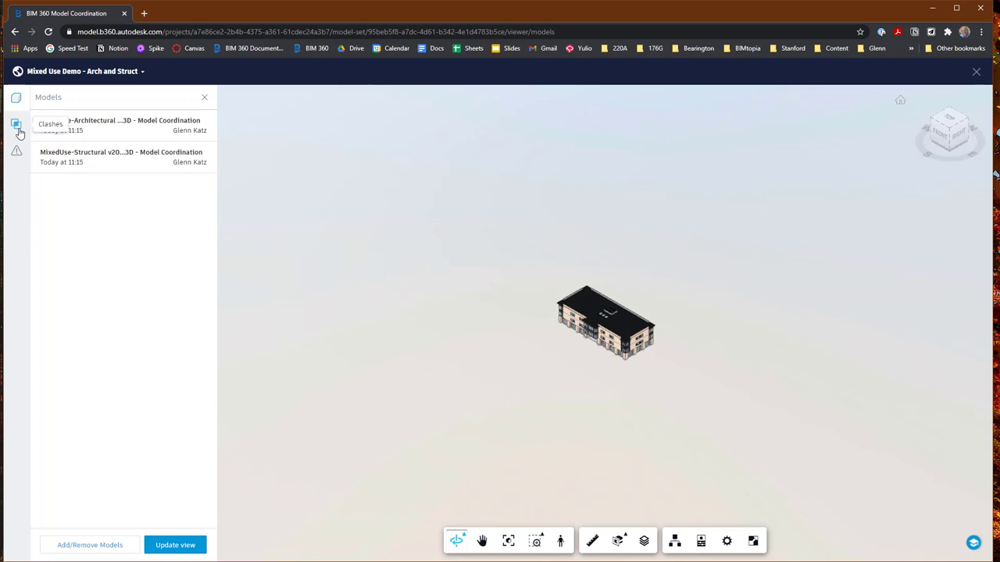
- Open the Clashes panel listing the 1070 architectural-structural clashes
left_click(16, 123)
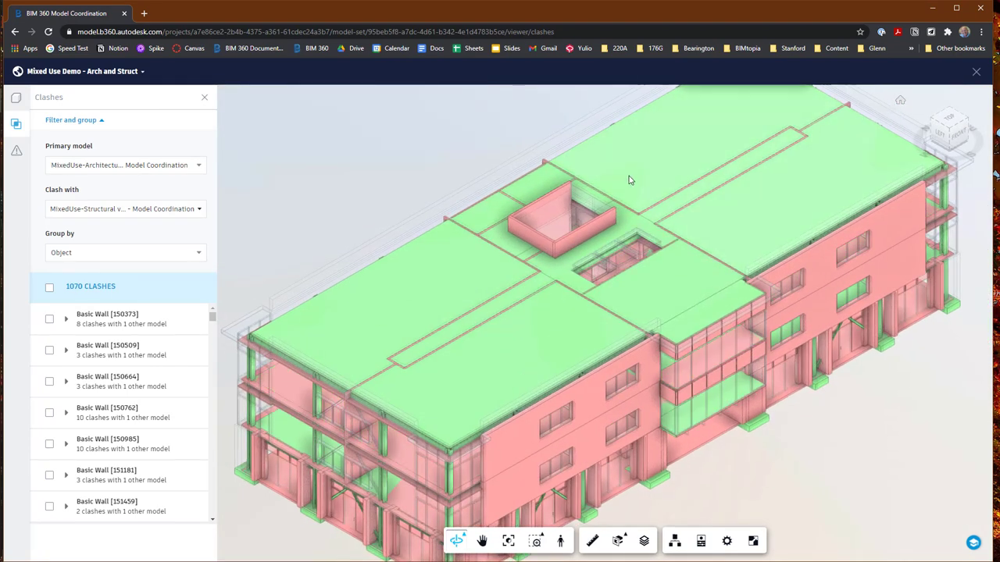
mouse_move(274, 231)
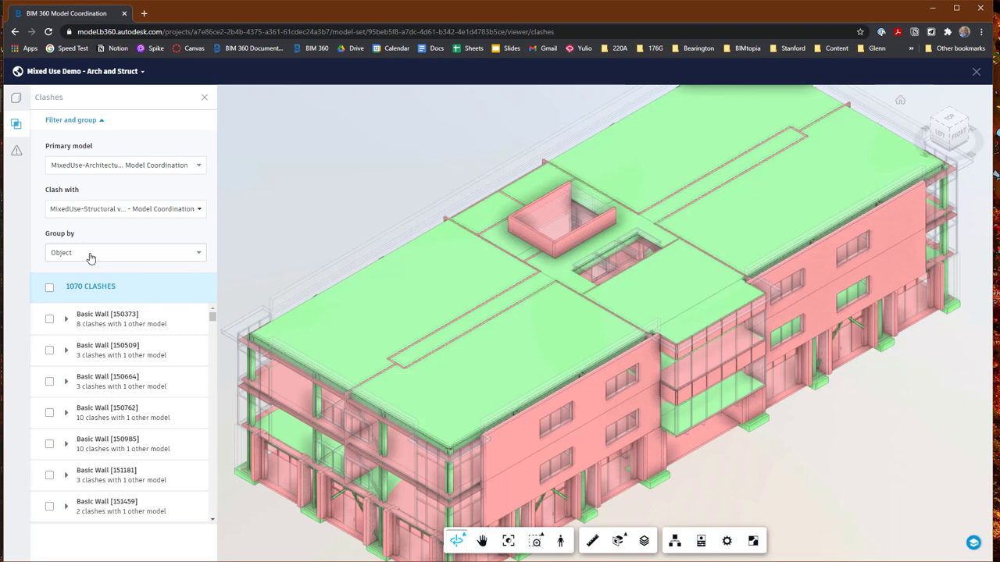
- Group clashes by Type Name, try Glazed and Interior - Core Walls, then keep only LW Concrete on Metal Deck
left_click(125, 252)
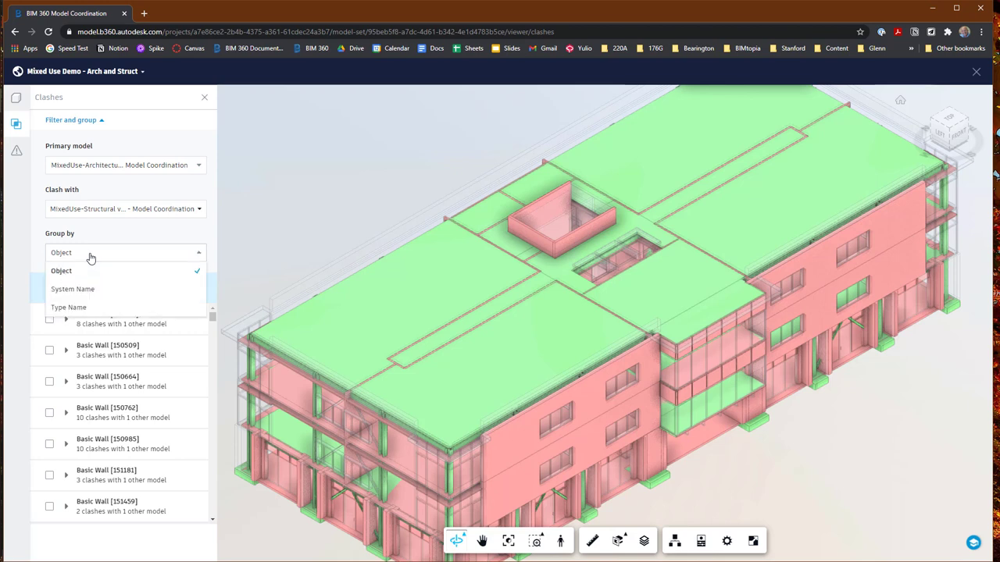
left_click(68, 307)
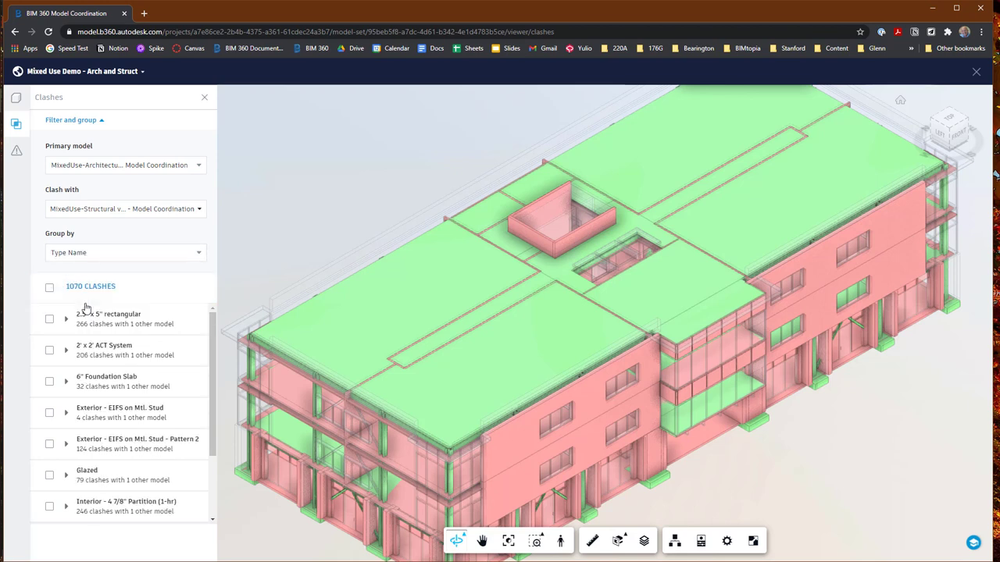
mouse_move(207, 385)
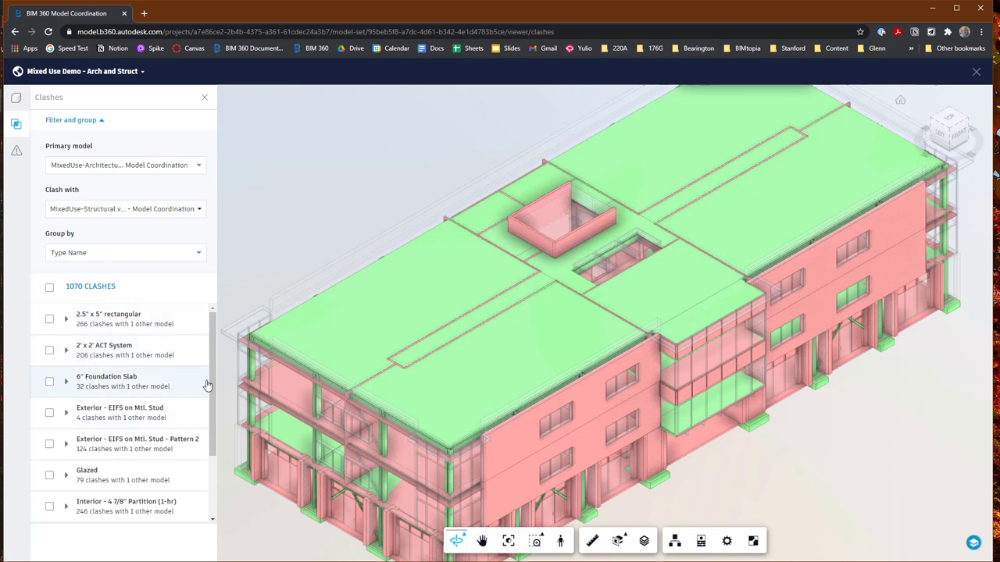
scroll("down", 3)
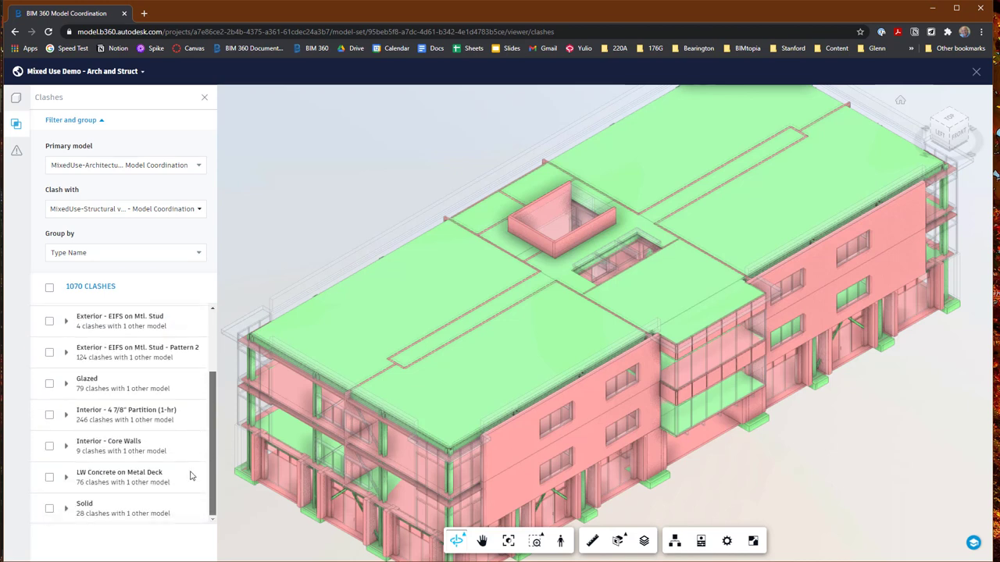
mouse_move(163, 439)
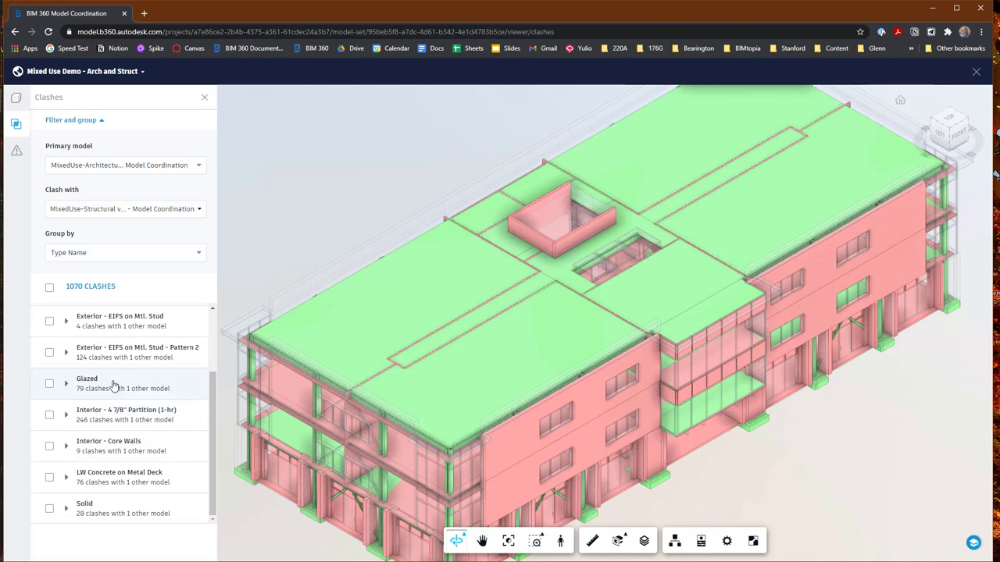
left_click(67, 383)
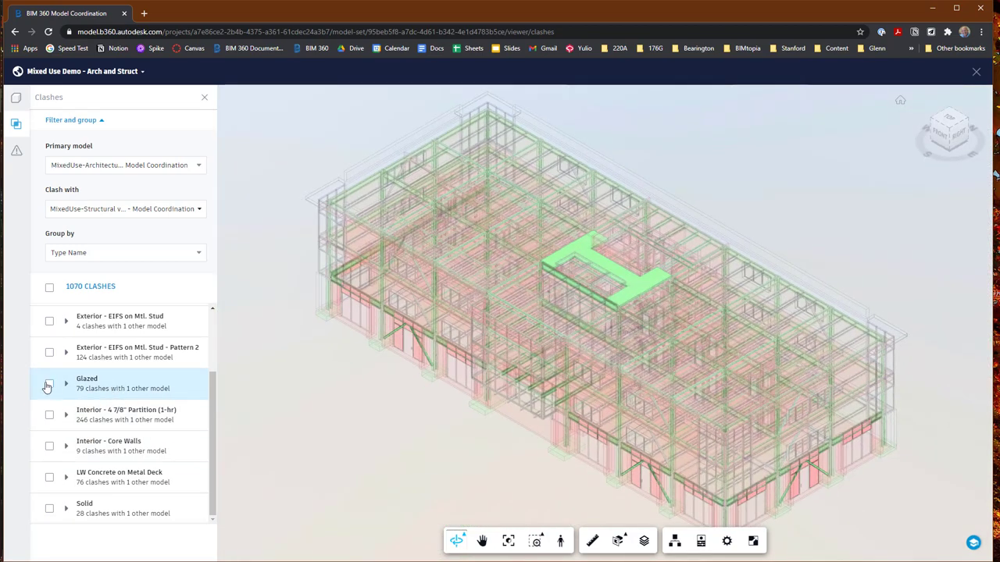
left_click(49, 383)
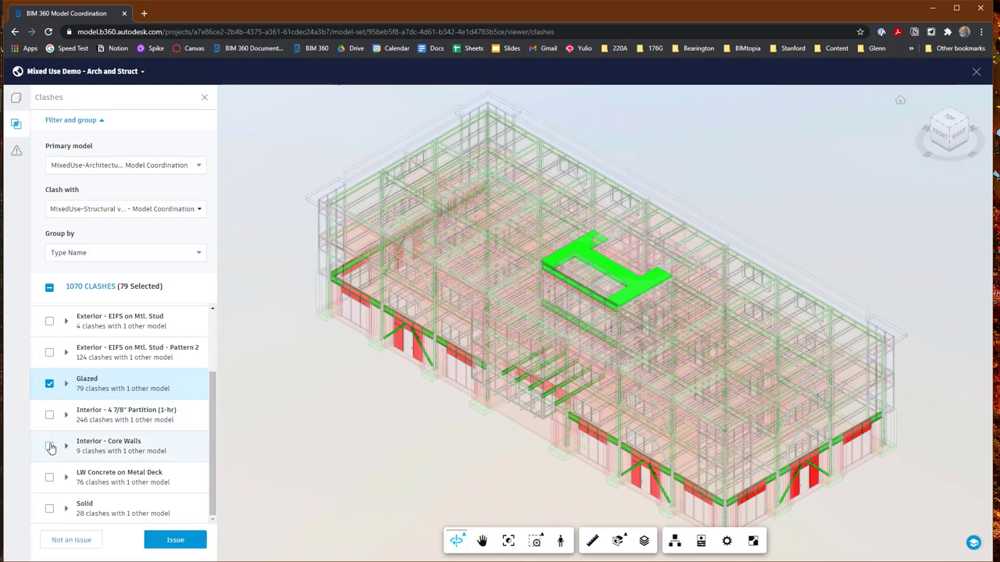
left_click(49, 446)
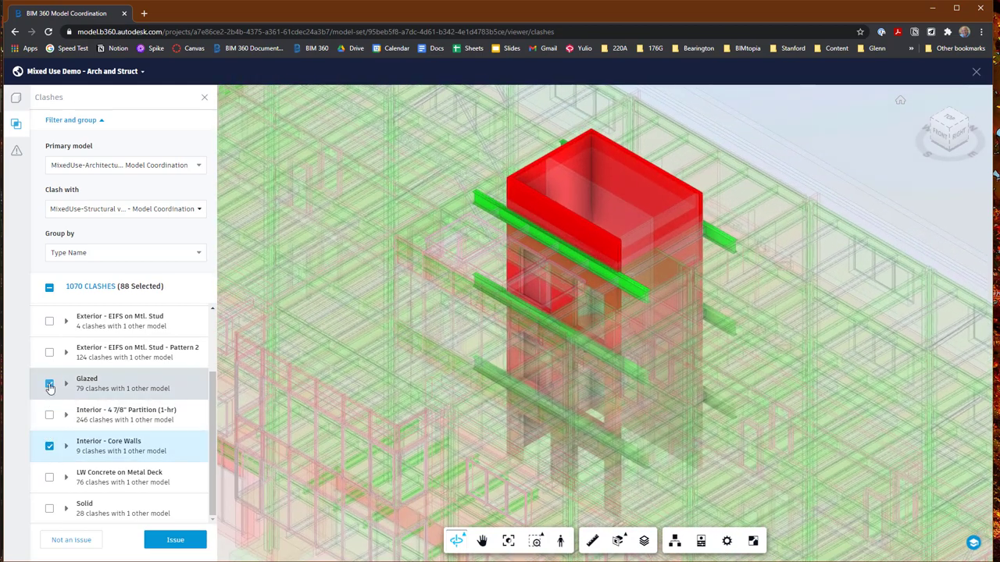
left_click(49, 383)
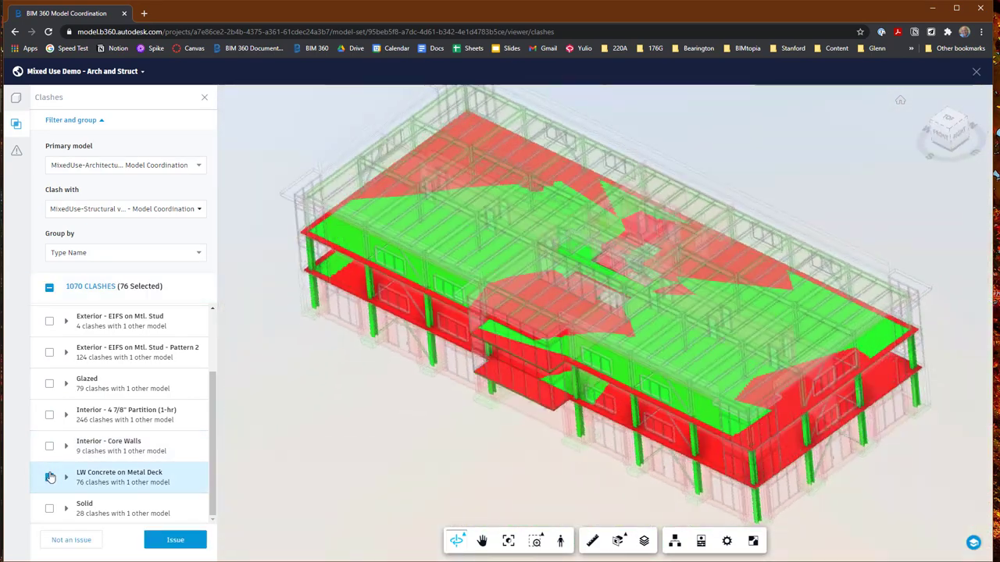
left_click(49, 478)
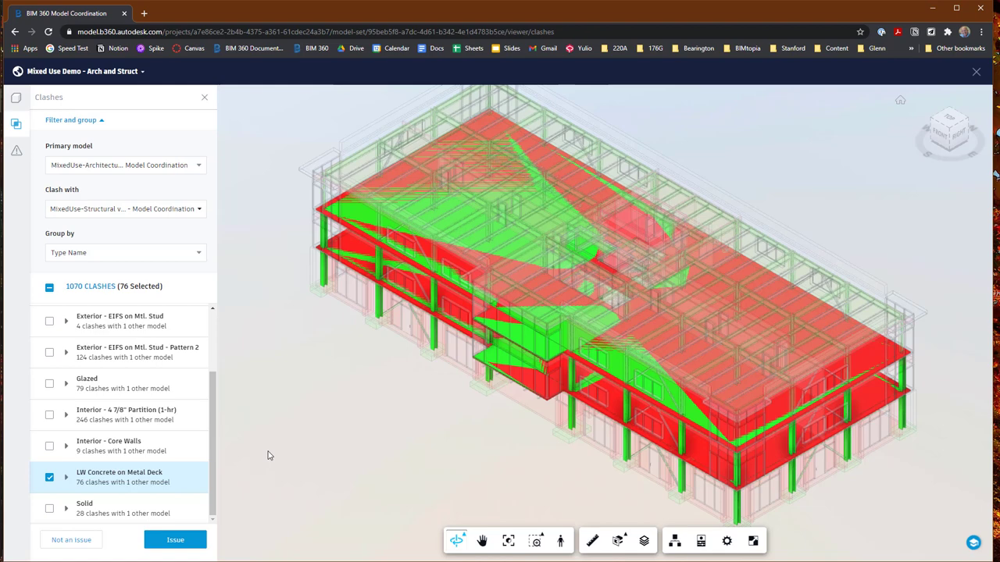
mouse_move(242, 469)
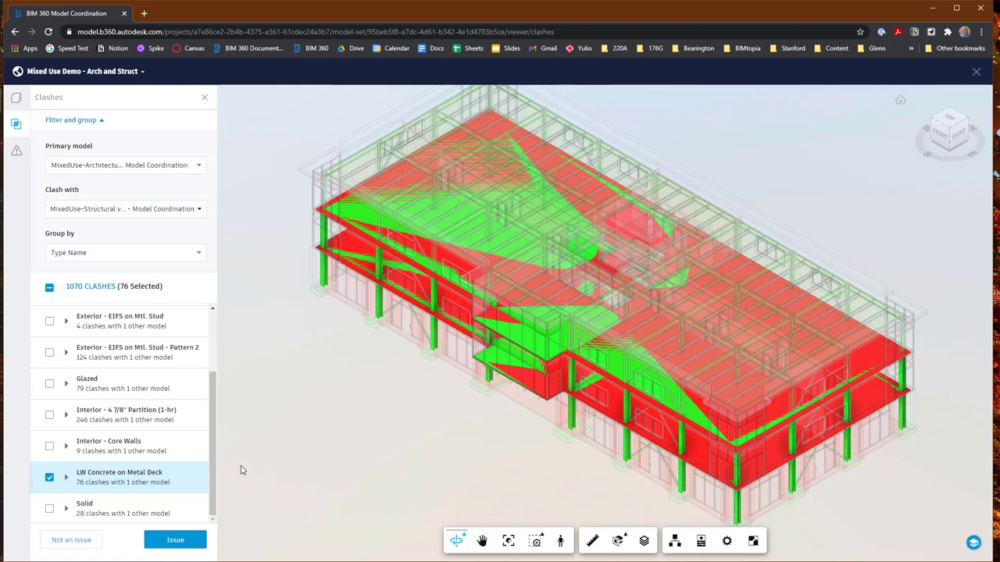
mouse_move(174, 462)
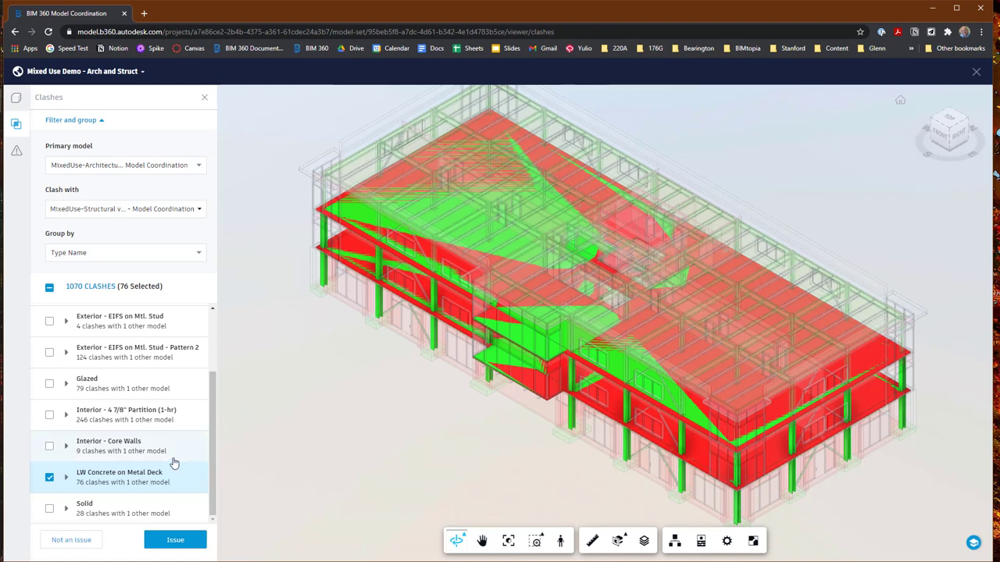
mouse_move(185, 412)
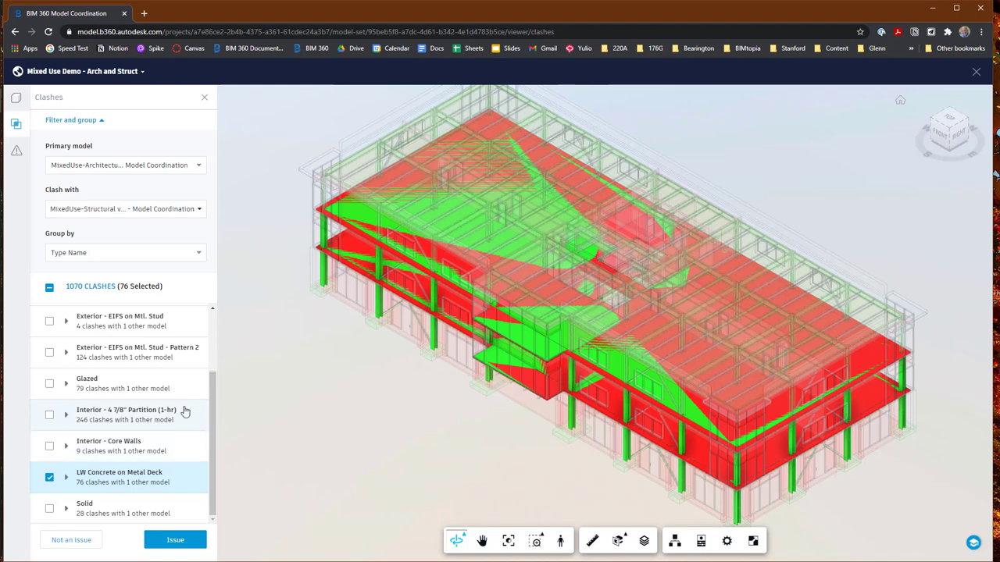
- Regroup by Object, tick Basic Wall [150762]'s 10 clashes and orbit to inspect them
left_click(125, 252)
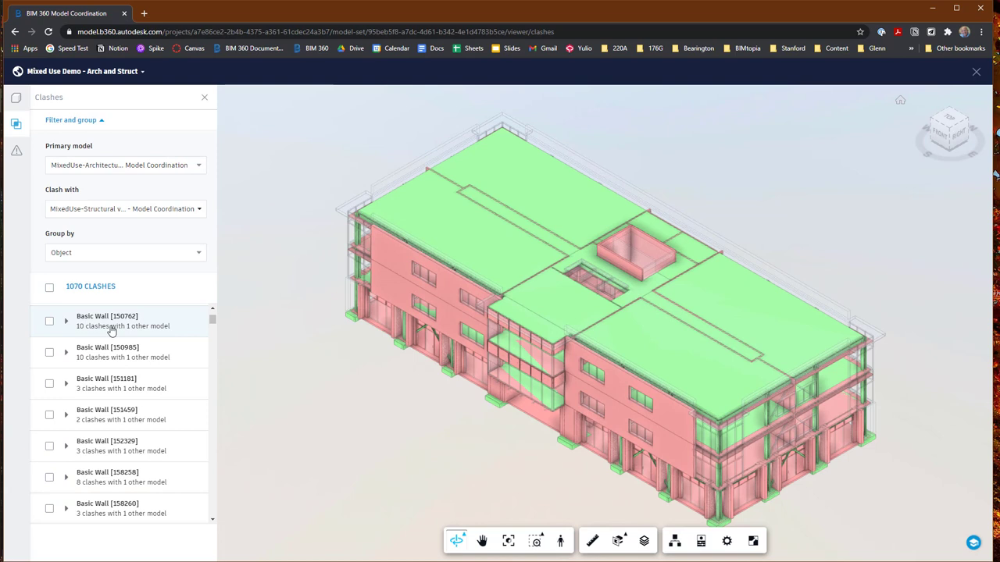
mouse_move(112, 334)
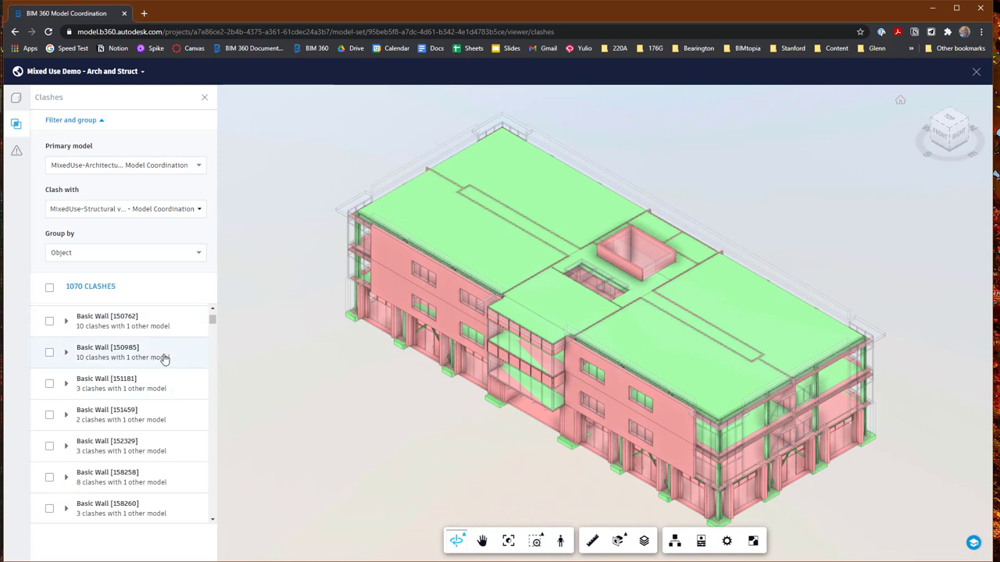
left_click(117, 320)
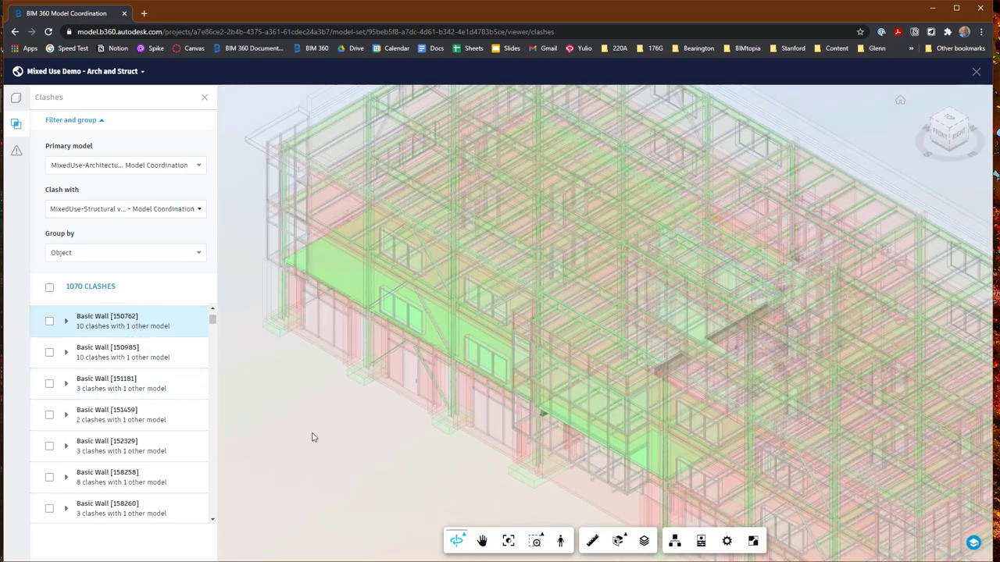
left_click(49, 321)
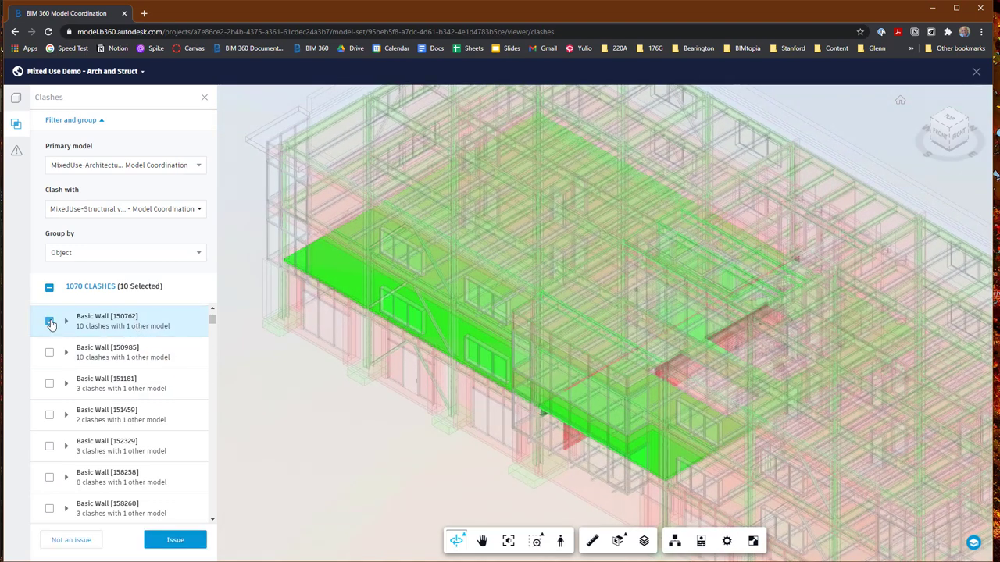
left_click(50, 321)
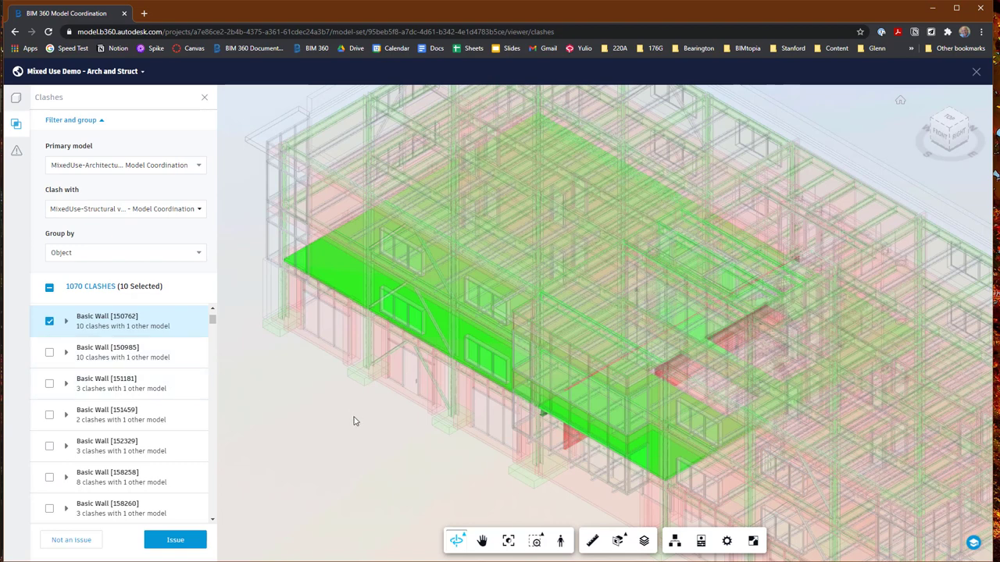
mouse_move(344, 443)
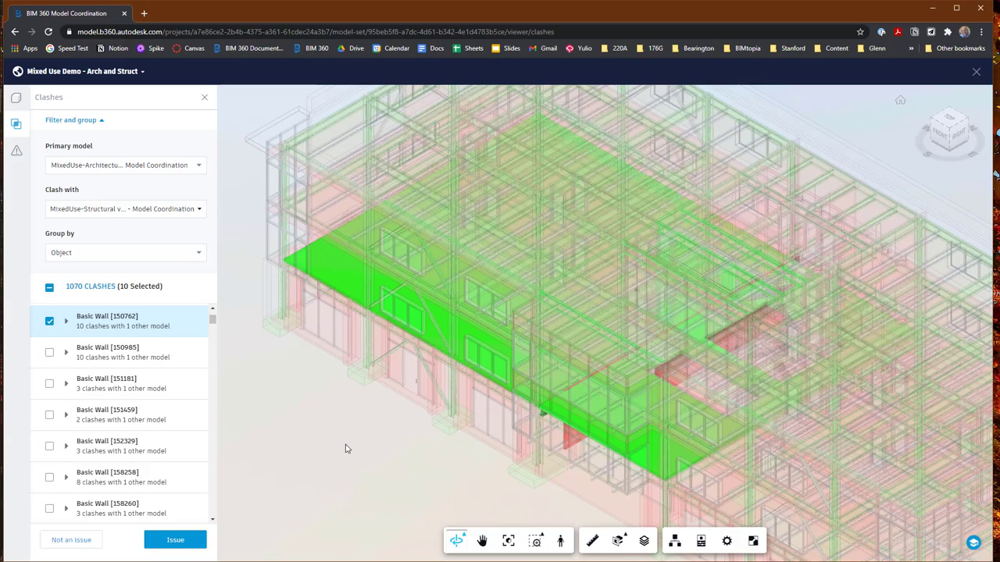
mouse_move(455, 540)
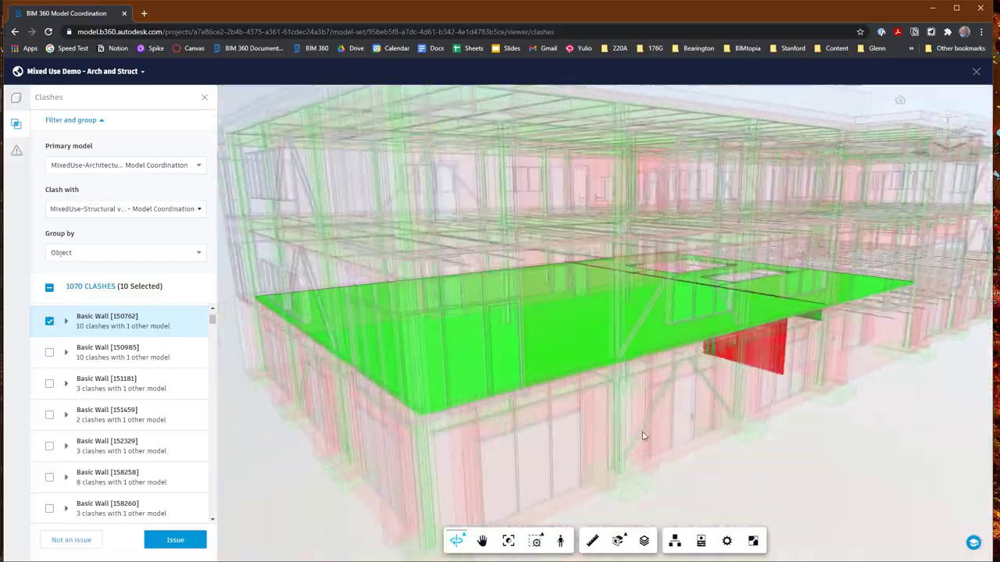
left_click_drag(644, 435, 371, 408)
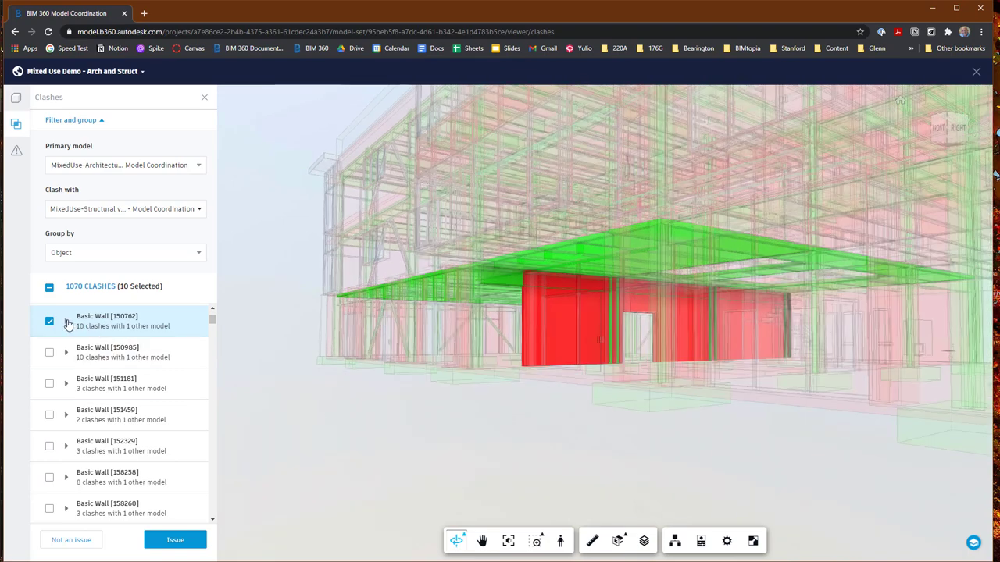
- Expand Basic Wall [150762] to list its clashing W-Wide Flanges and Floors
left_click(66, 321)
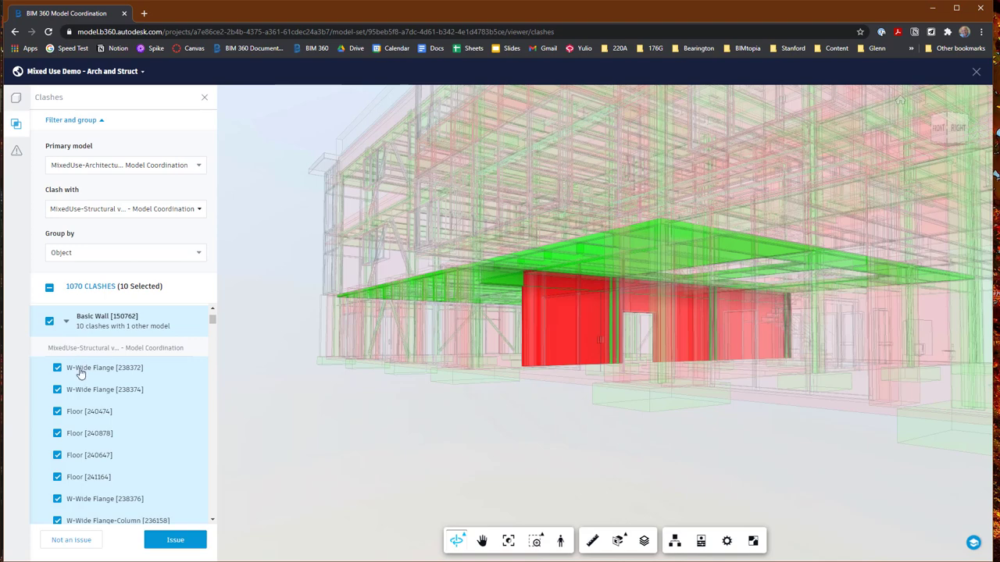
mouse_move(92, 418)
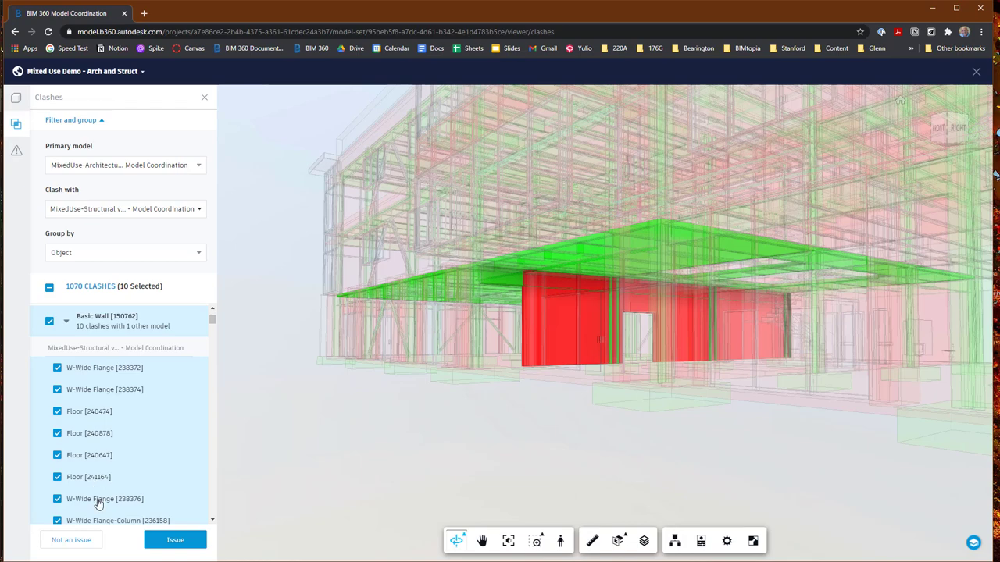
scroll("down", 3)
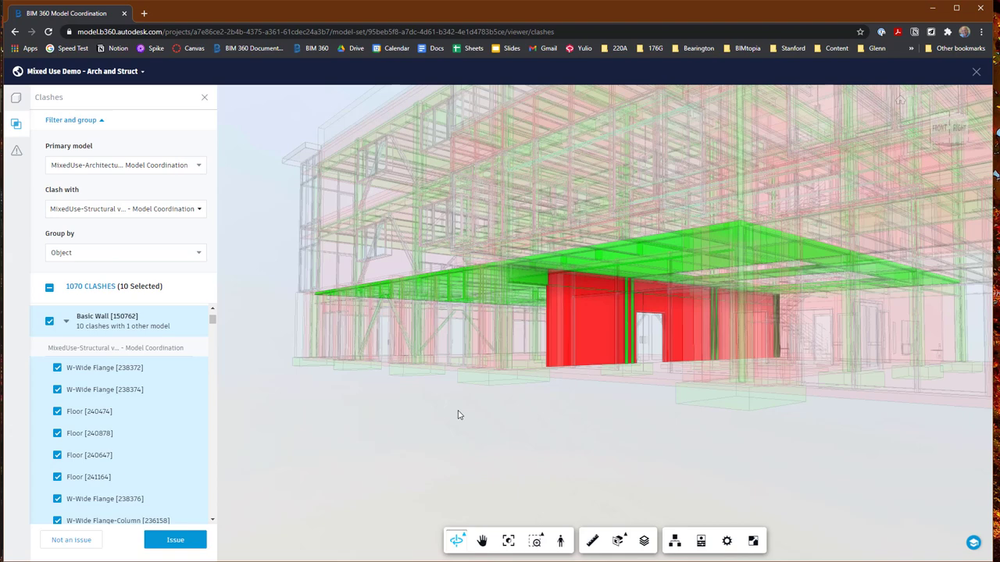
mouse_move(451, 415)
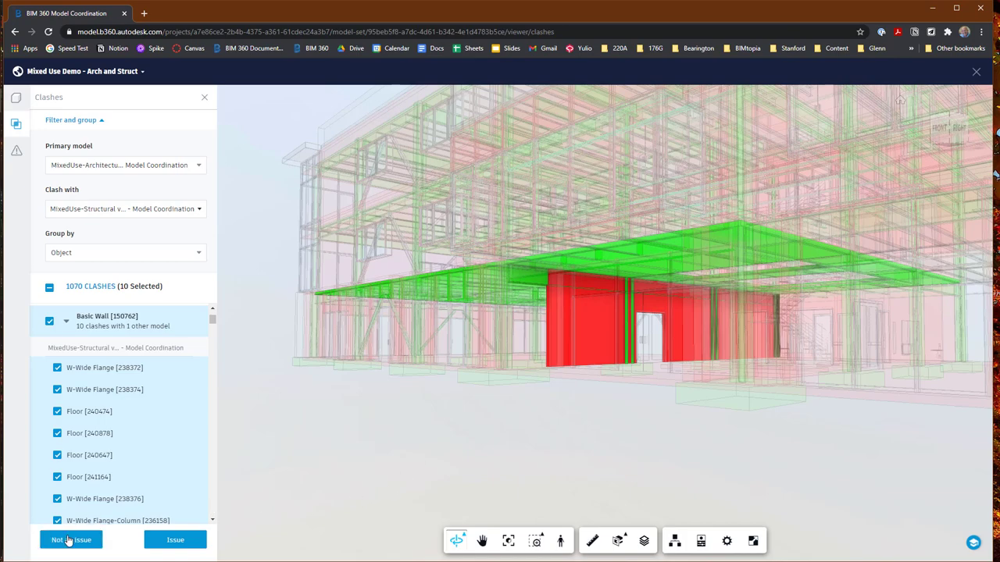
- Close Basic Wall [150762]'s clashes as Not an Issue with reason Model inaccuracy
left_click(70, 540)
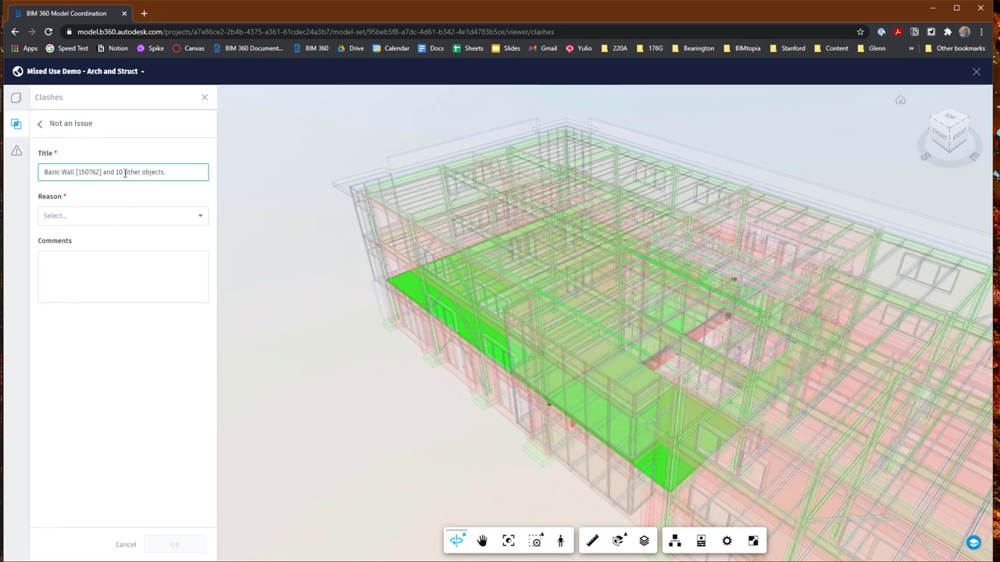
left_click(122, 215)
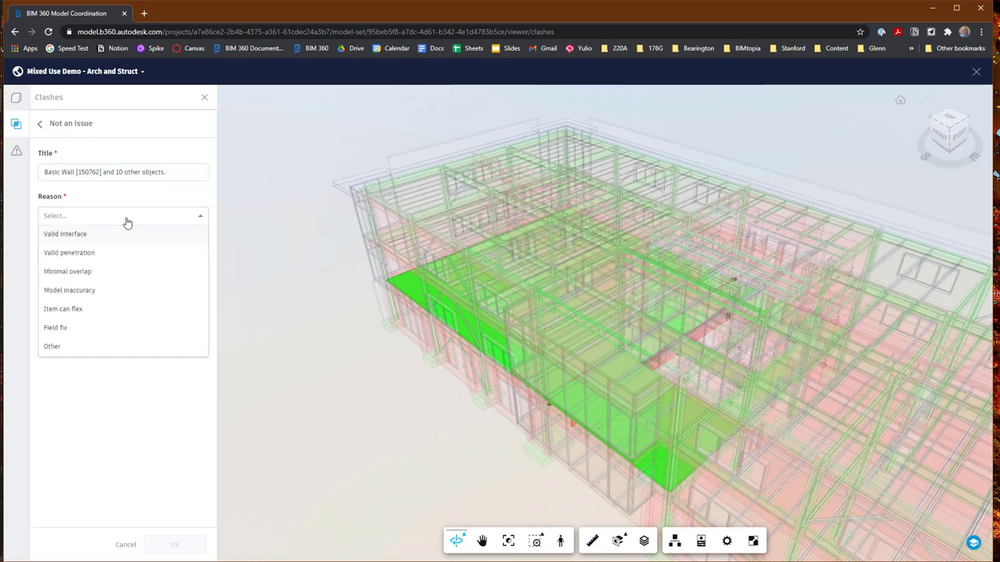
mouse_move(92, 290)
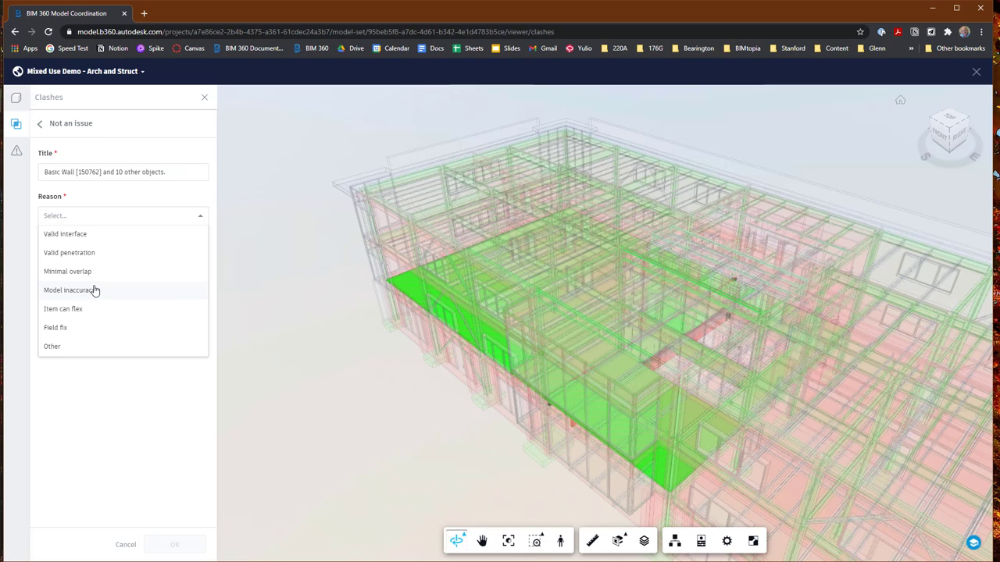
left_click(72, 289)
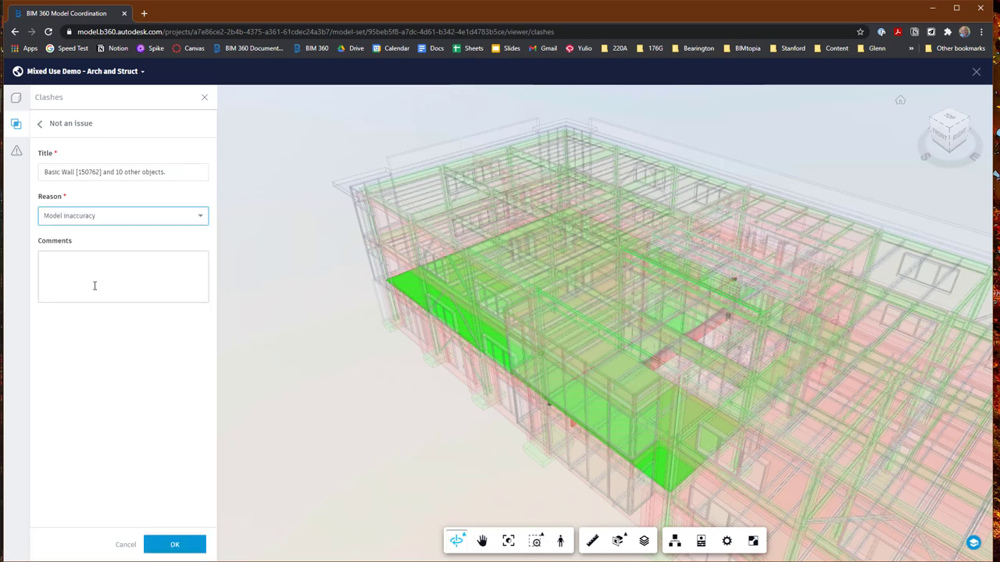
left_click(121, 216)
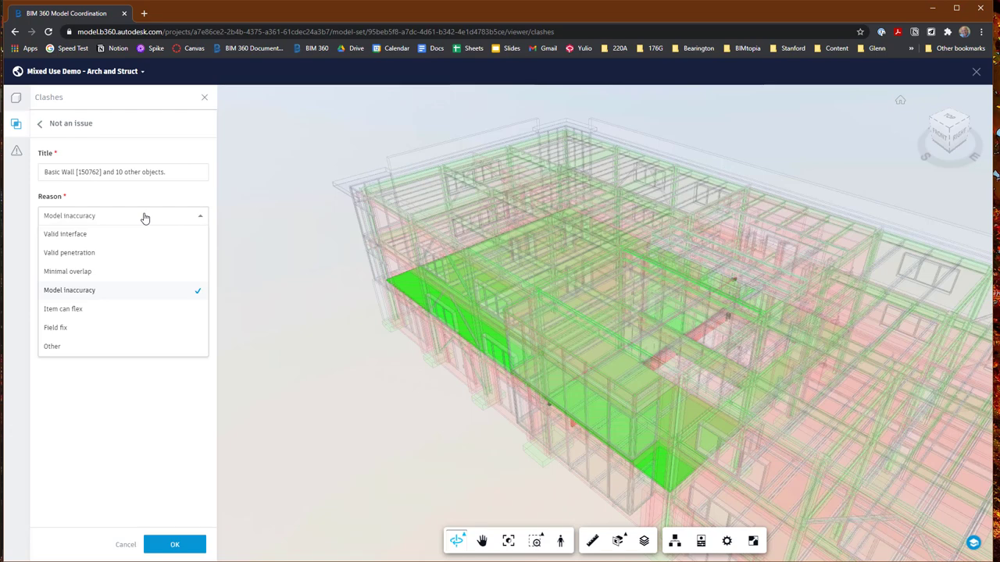
mouse_move(112, 308)
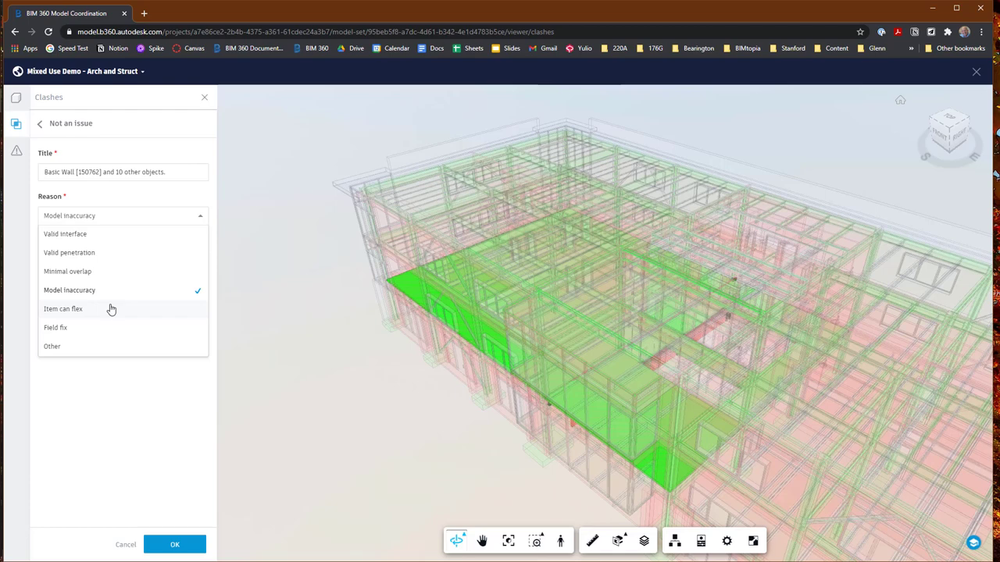
mouse_move(109, 295)
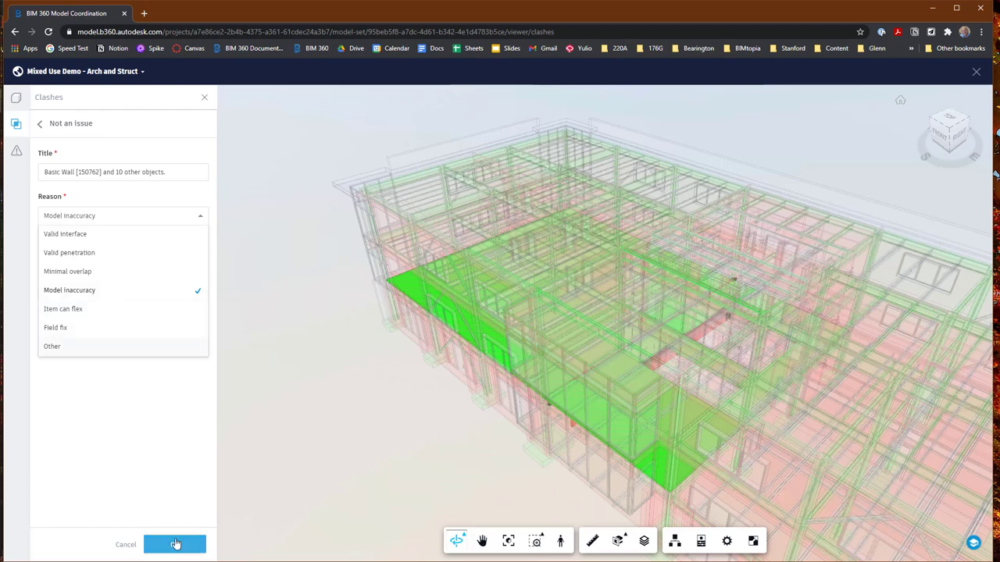
left_click(70, 290)
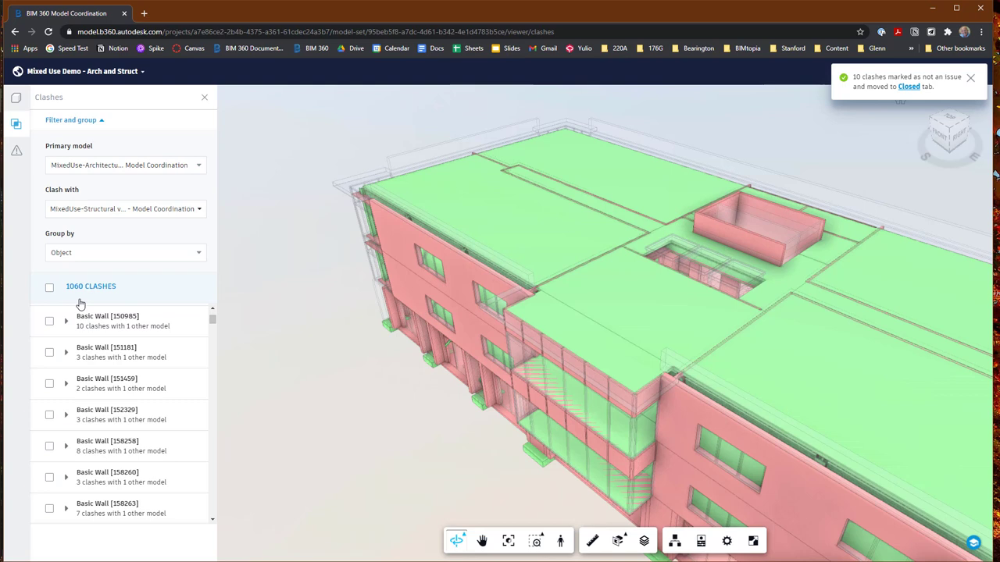
- Dismiss the notification to view the facade with its diagonal braces
left_click(969, 78)
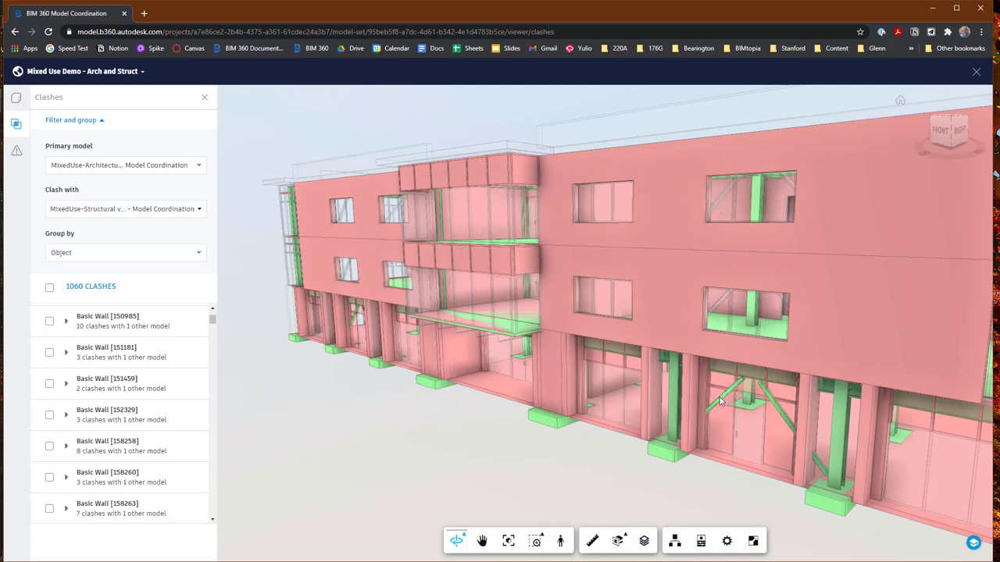
mouse_move(726, 397)
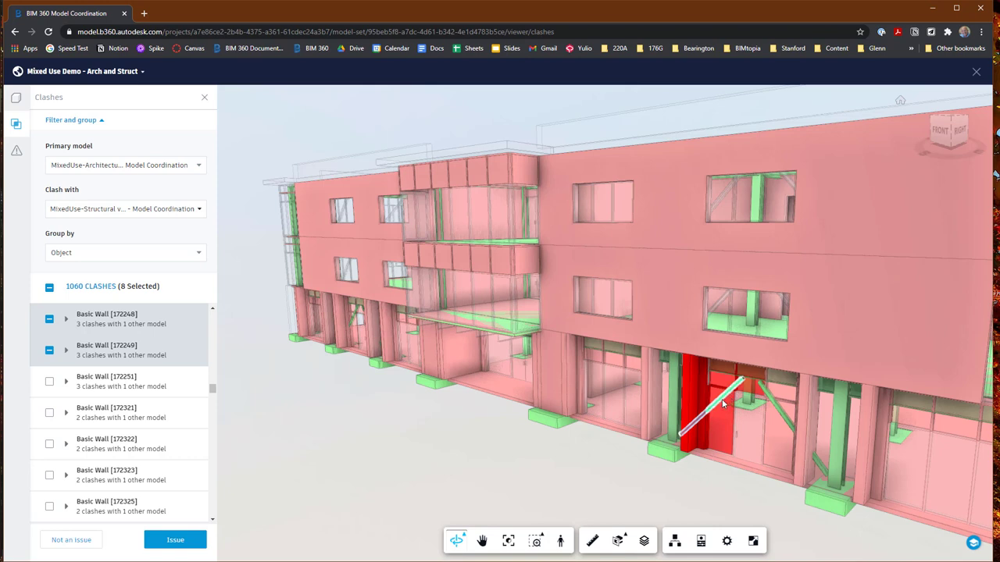
mouse_move(146, 406)
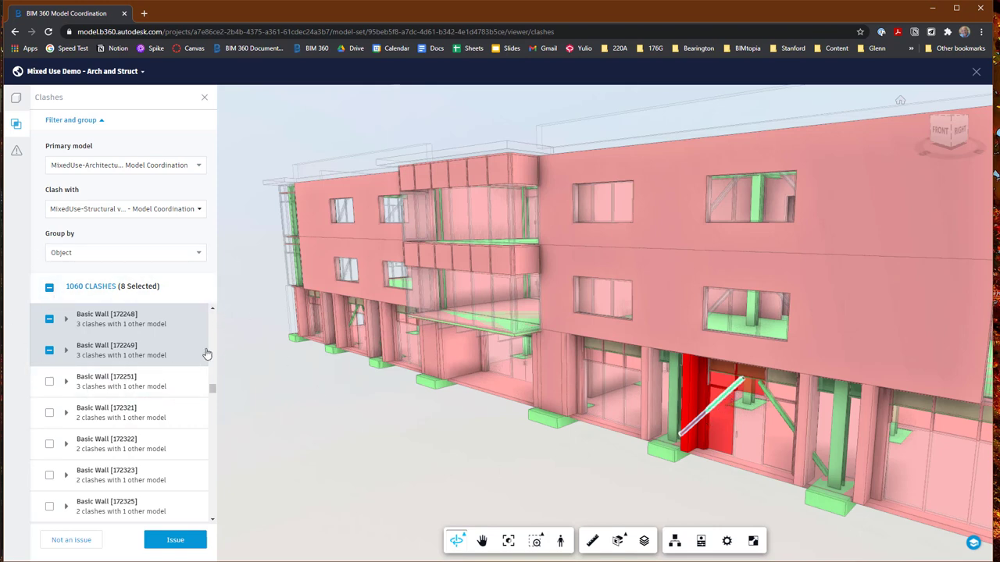
mouse_move(347, 407)
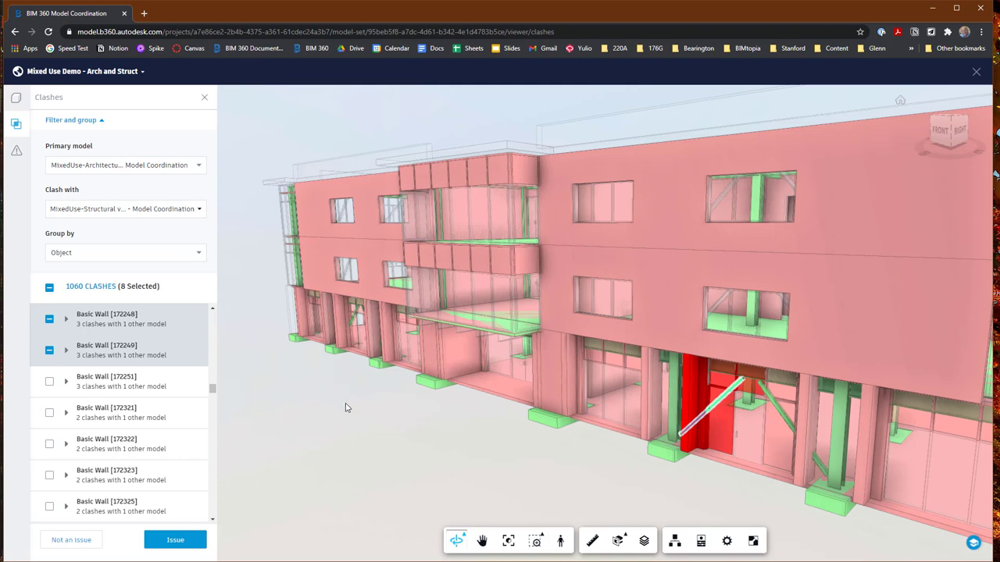
mouse_move(197, 336)
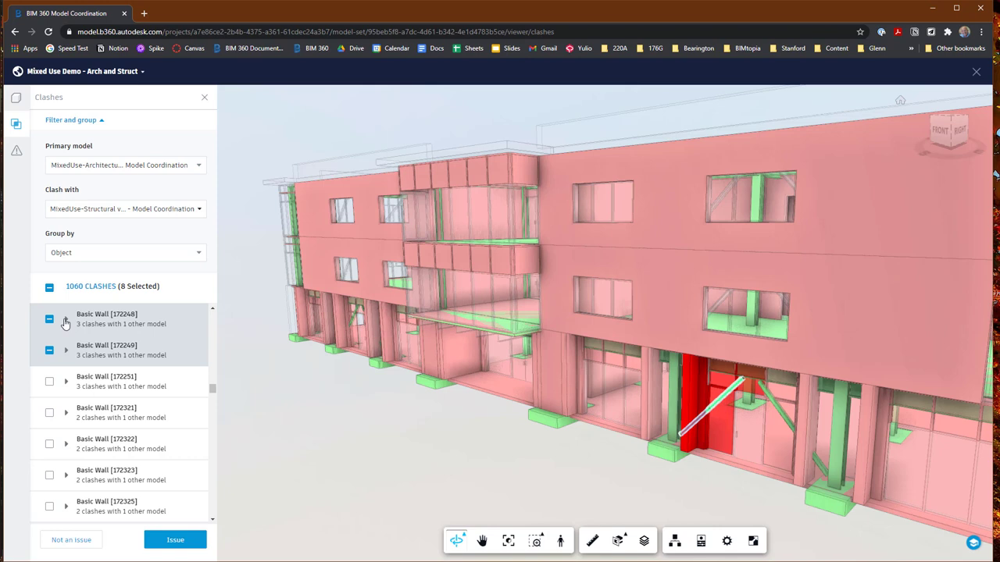
- Expand Basic Walls [172248] and [172249] to show their HSS [246809] brace clashes
left_click(67, 319)
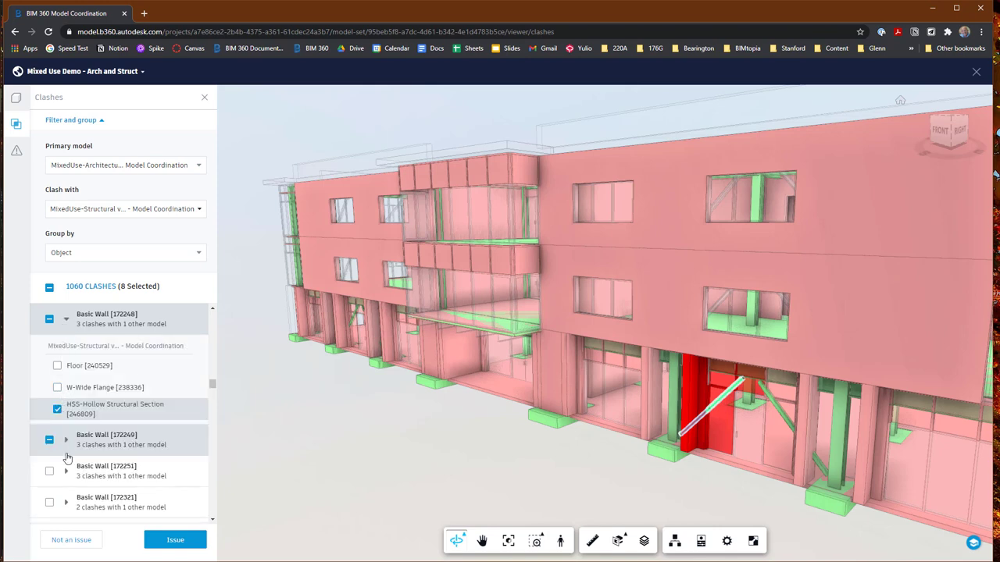
left_click(66, 439)
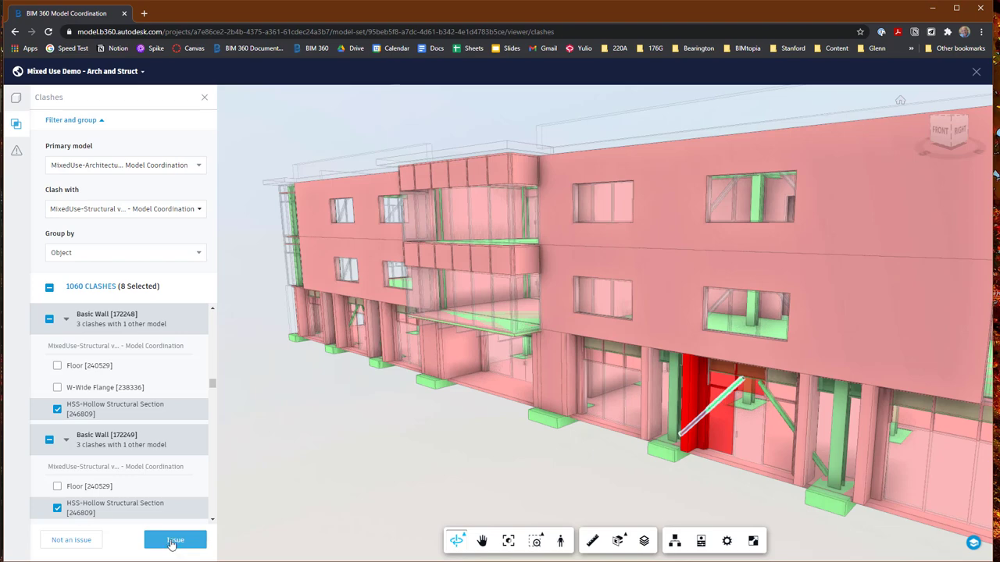
- Create an issue pinned on the brace, titled 'Diagonal Brace Conflicts with Curtain Wall'
left_click(175, 540)
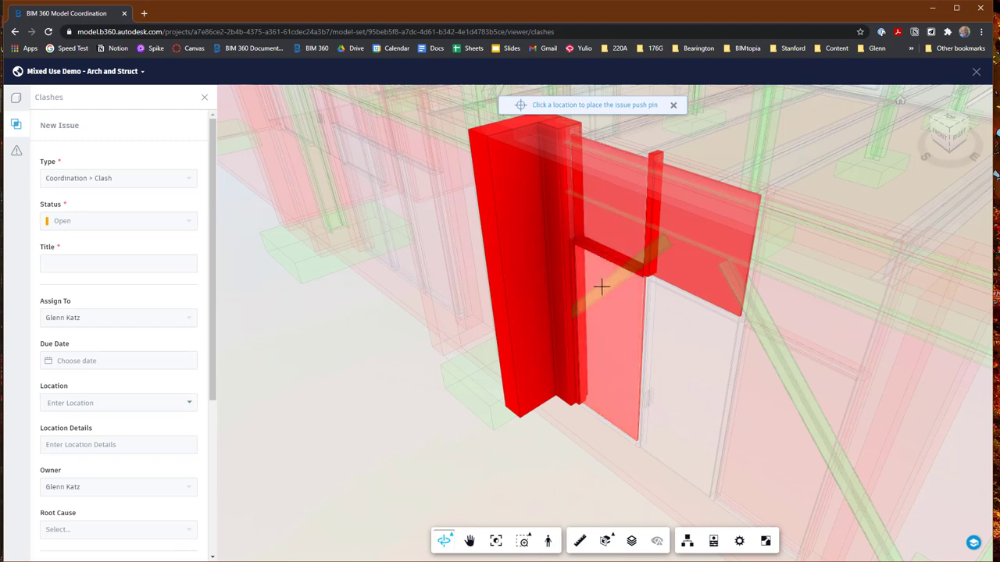
left_click(602, 288)
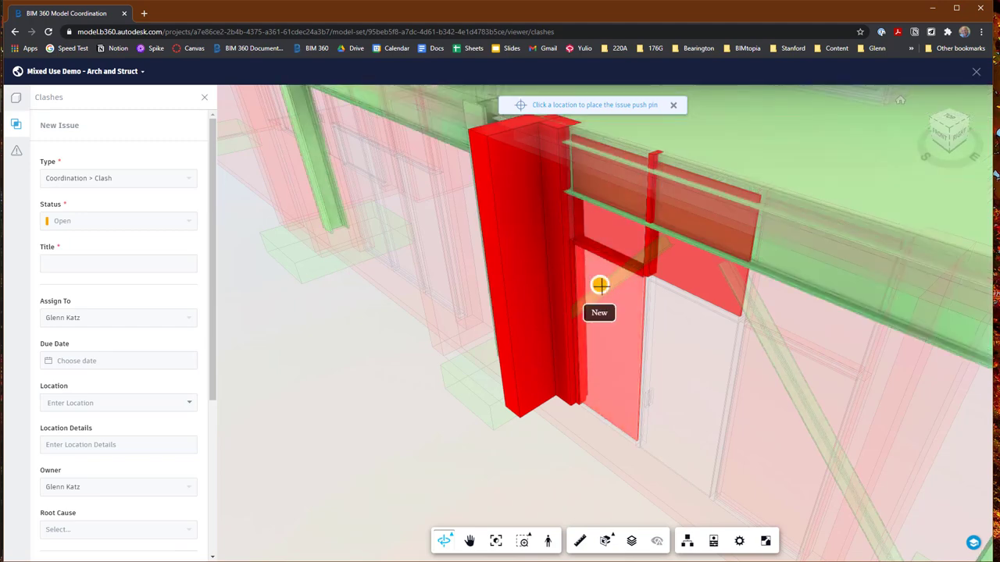
left_click(600, 287)
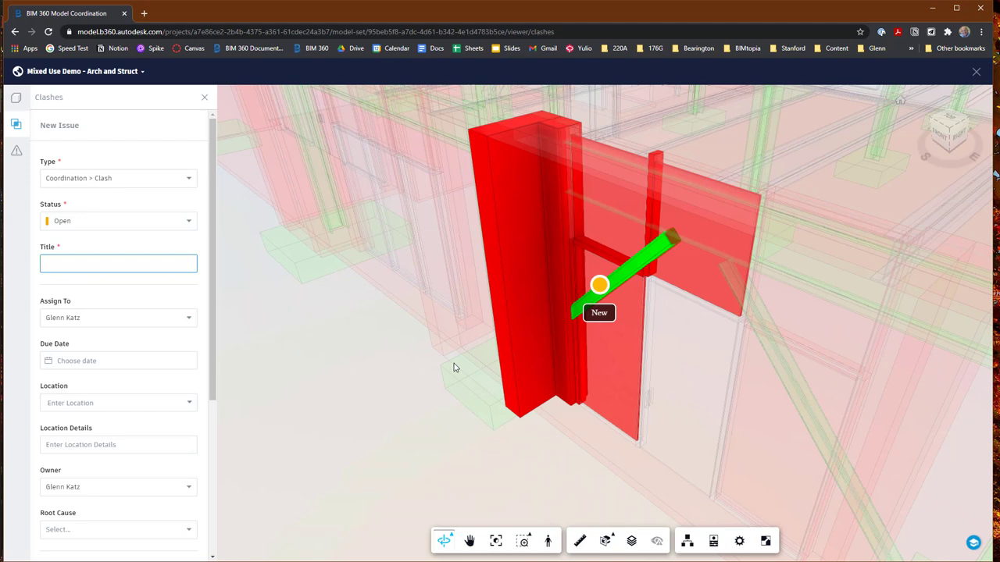
mouse_move(113, 187)
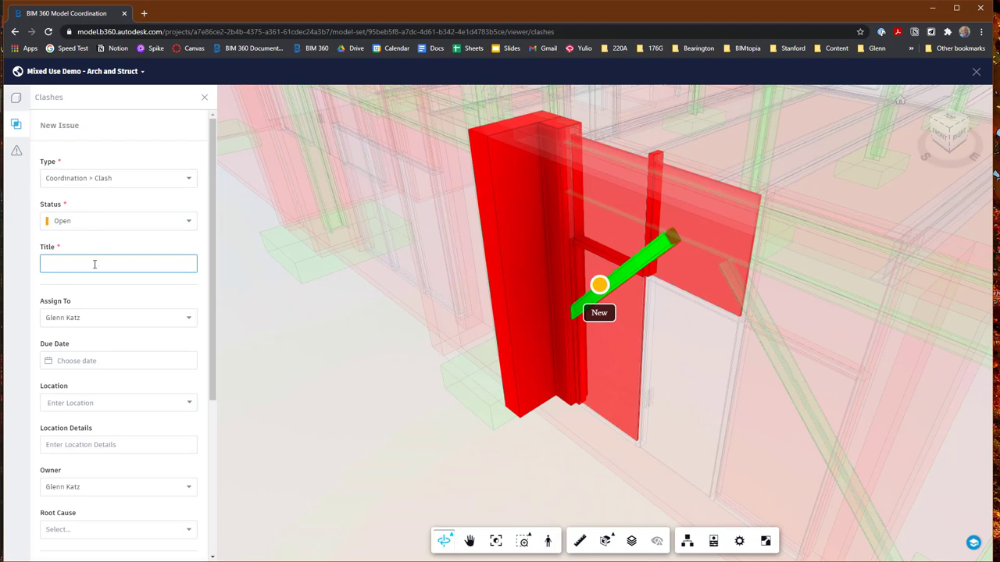
type("Diagonal B")
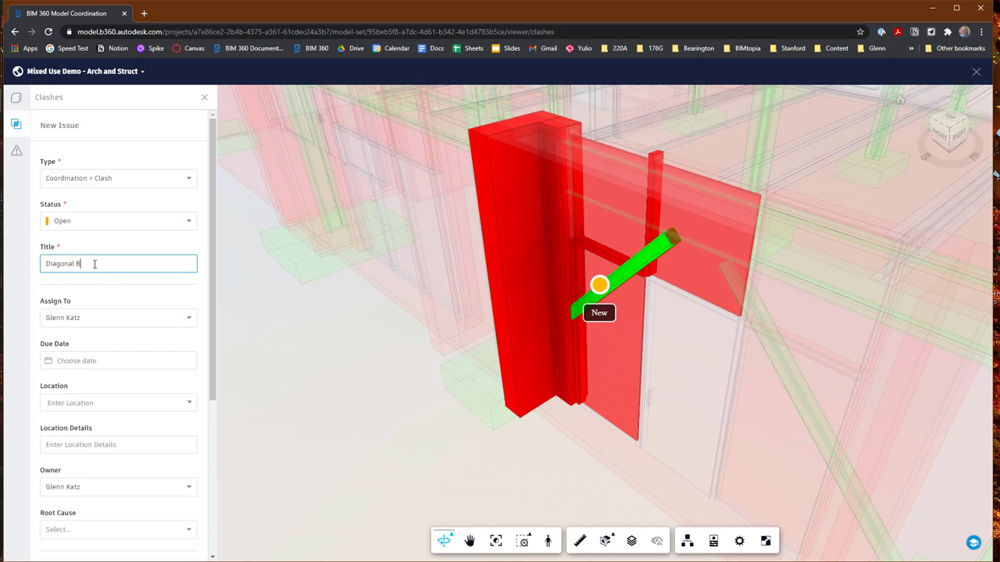
type("race Conflicts with Curtain")
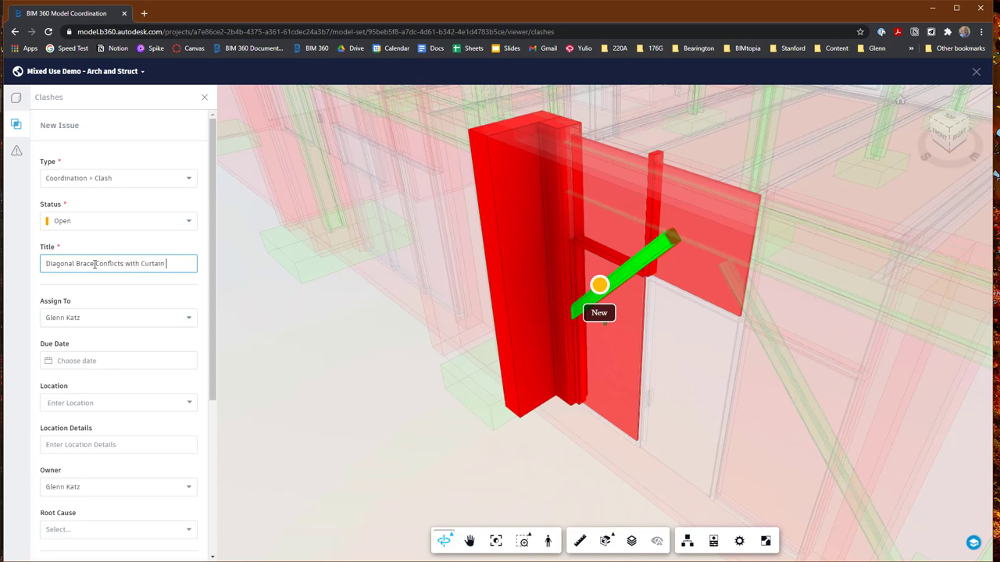
type("Wall")
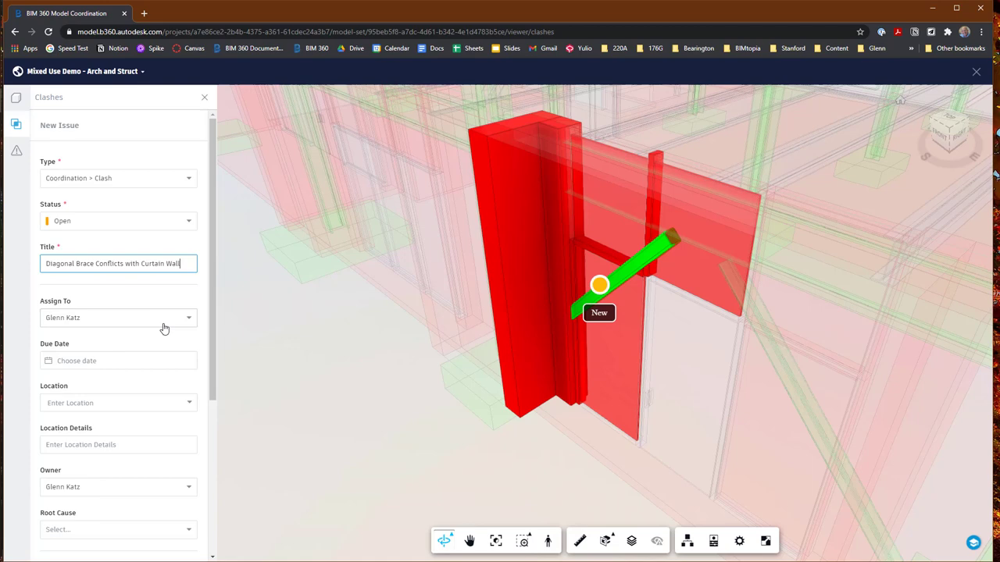
mouse_move(162, 362)
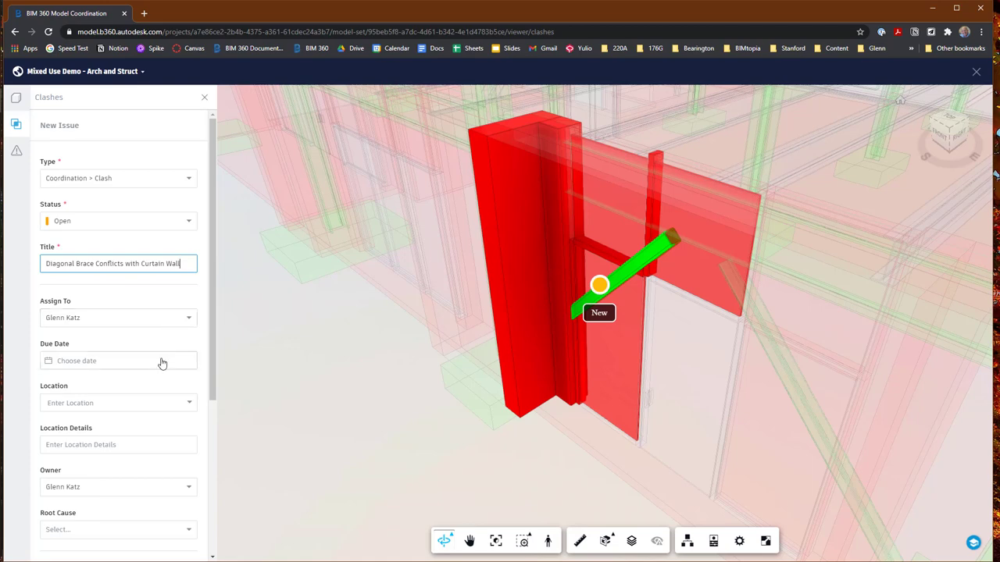
- Shorten the issue description and create the issue, leaving 1052 clashes
scroll("down", 3)
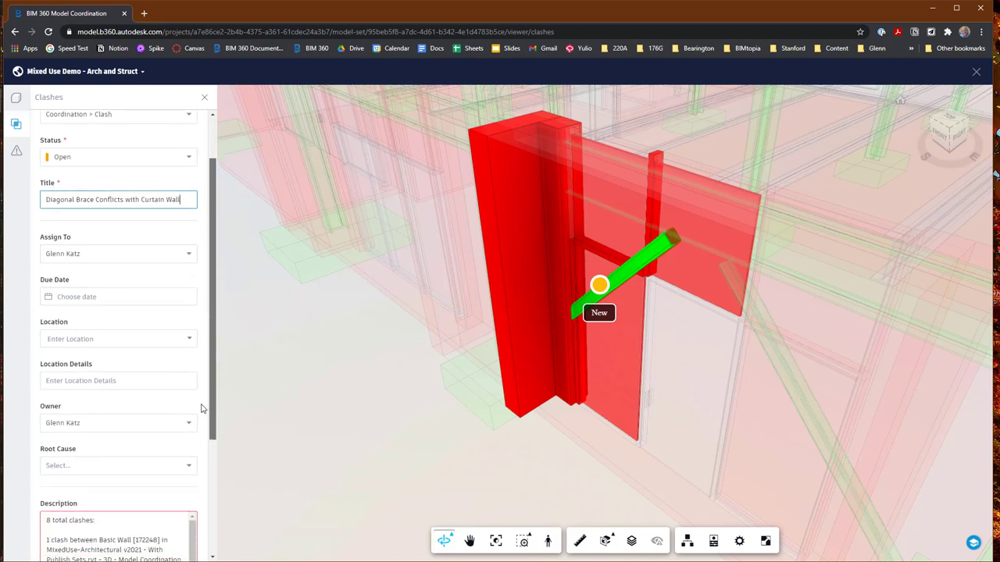
scroll("down", 3)
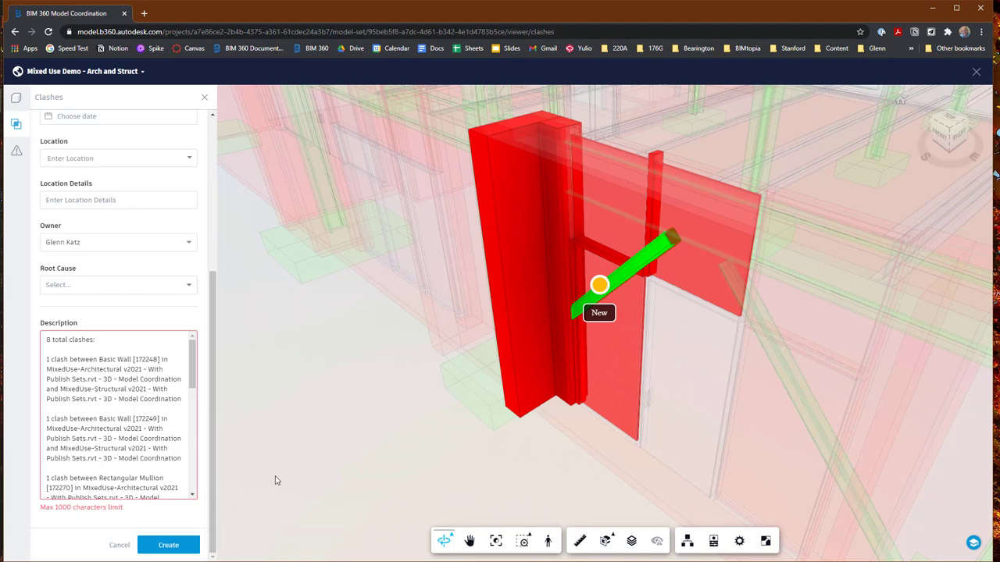
mouse_move(293, 490)
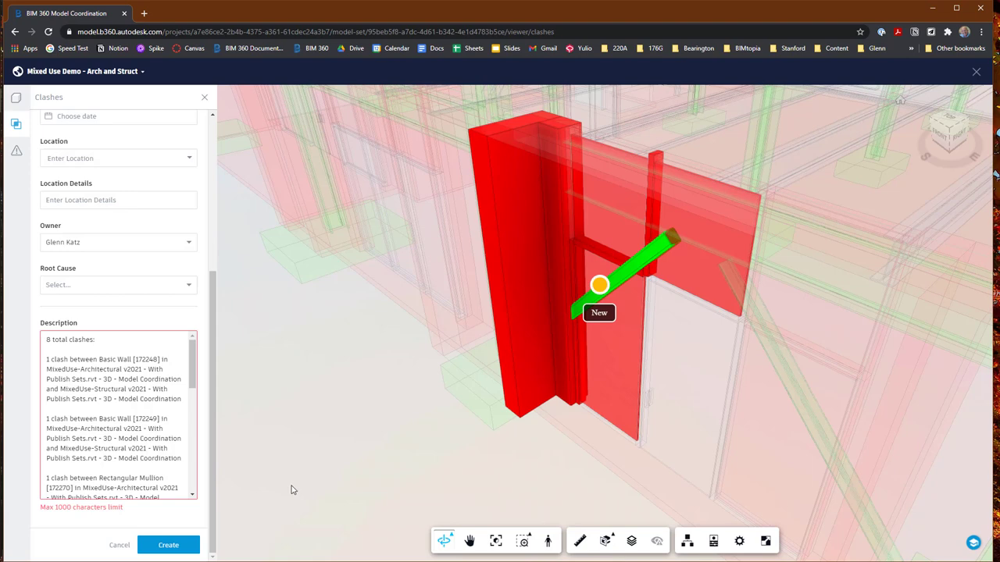
mouse_move(269, 490)
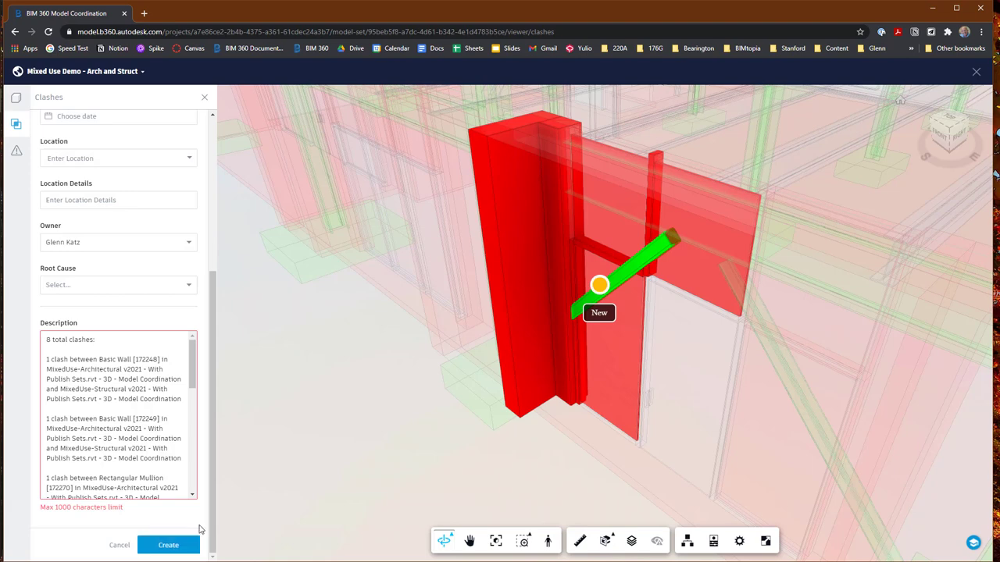
mouse_move(338, 486)
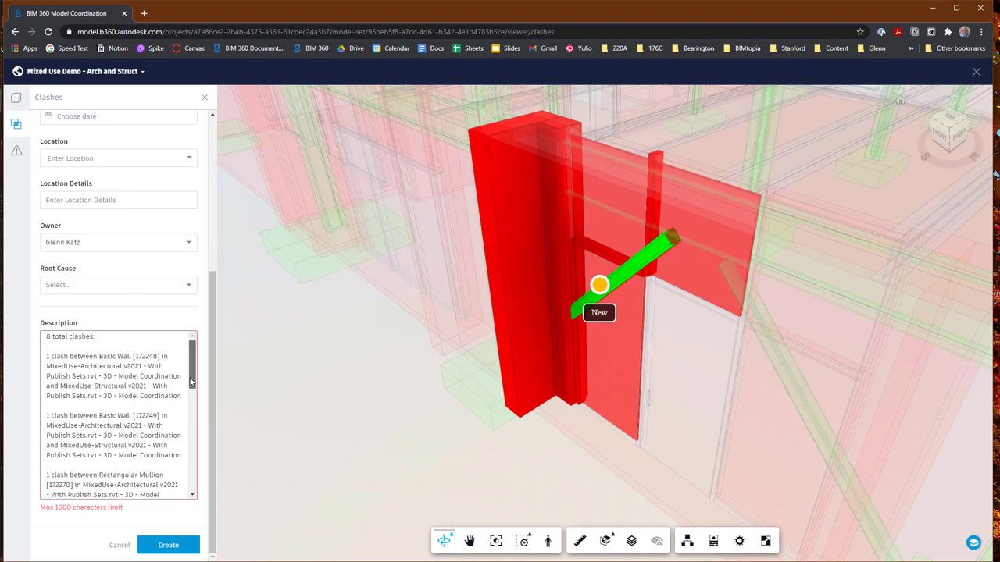
scroll("down", 3)
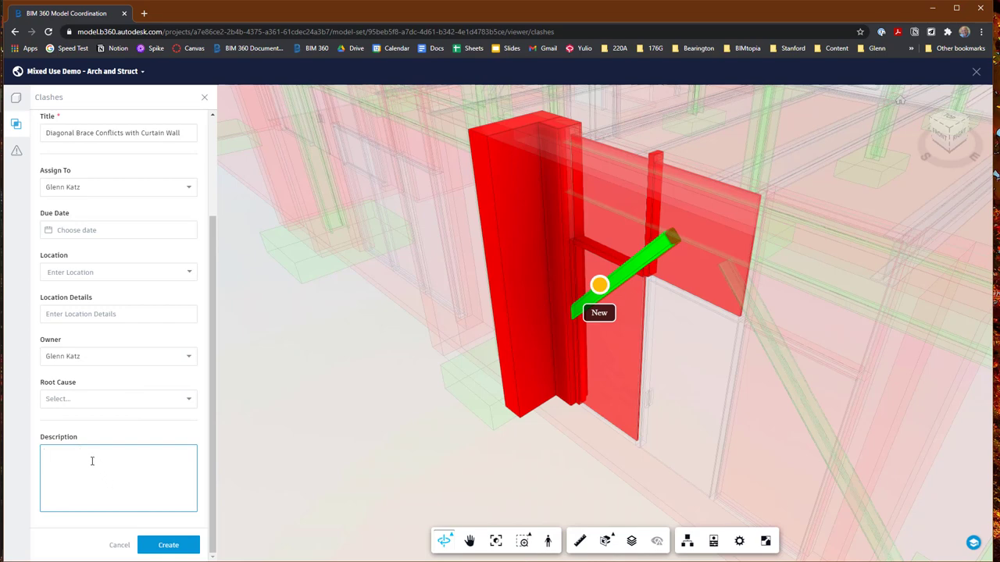
type("Description of the problem")
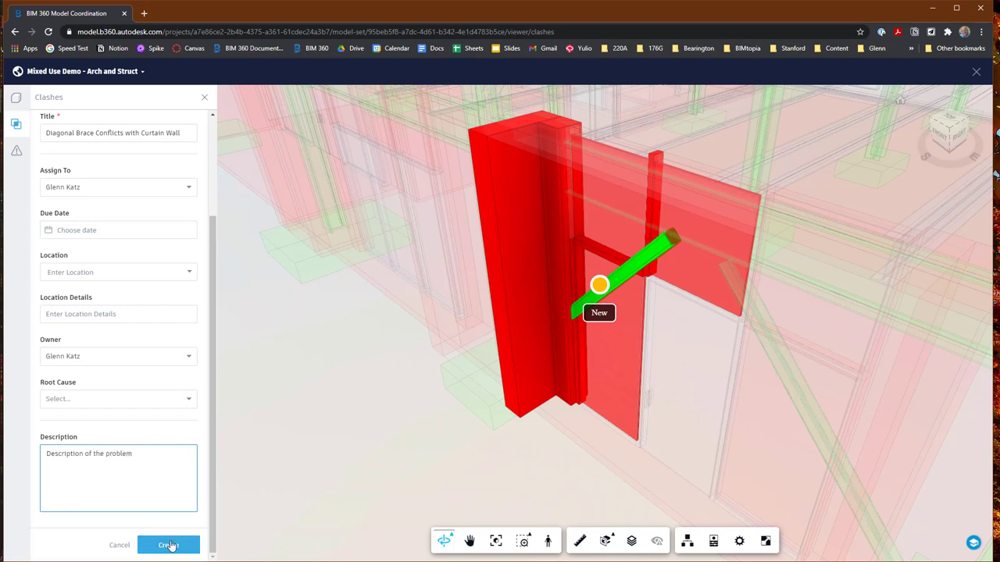
left_click(169, 545)
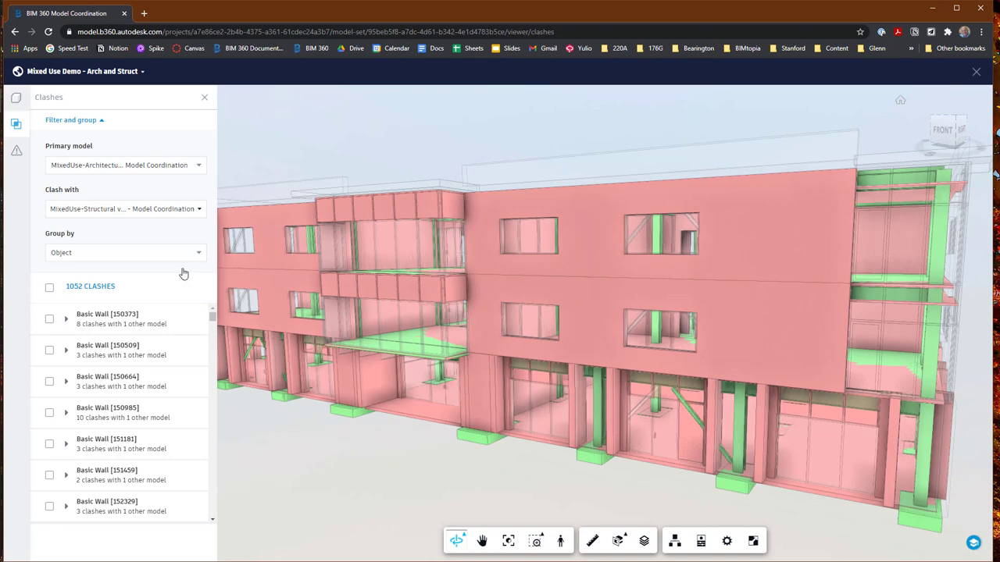
mouse_move(137, 166)
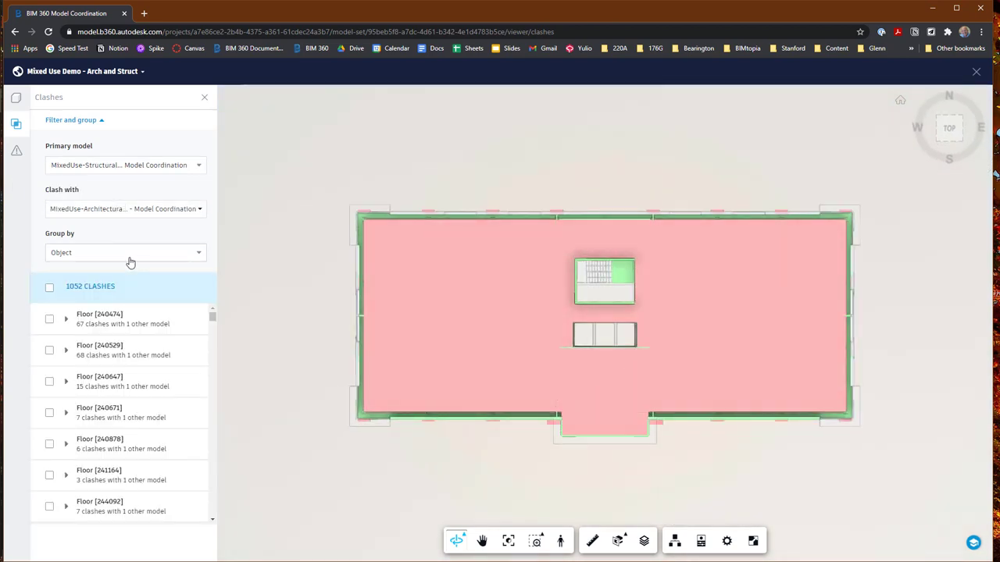
- Group clashes by Type Name and select the 56 HSS6X6X.500 brace clashes
left_click(125, 252)
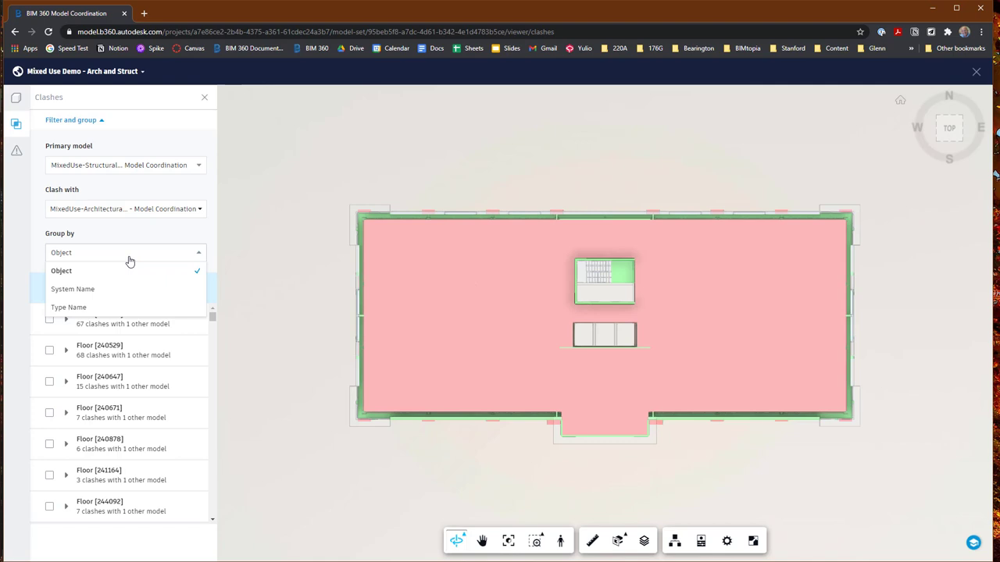
mouse_move(100, 310)
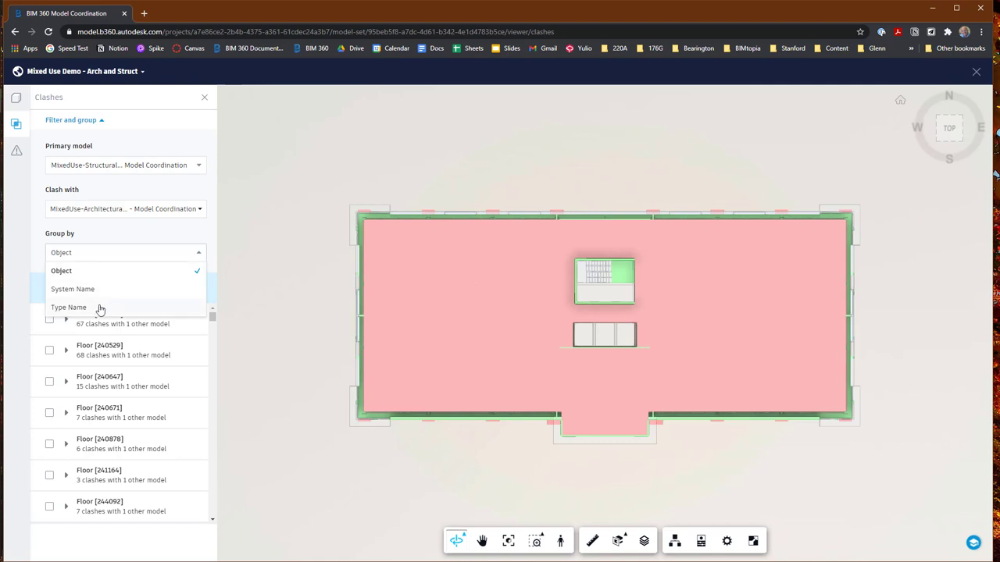
left_click(69, 307)
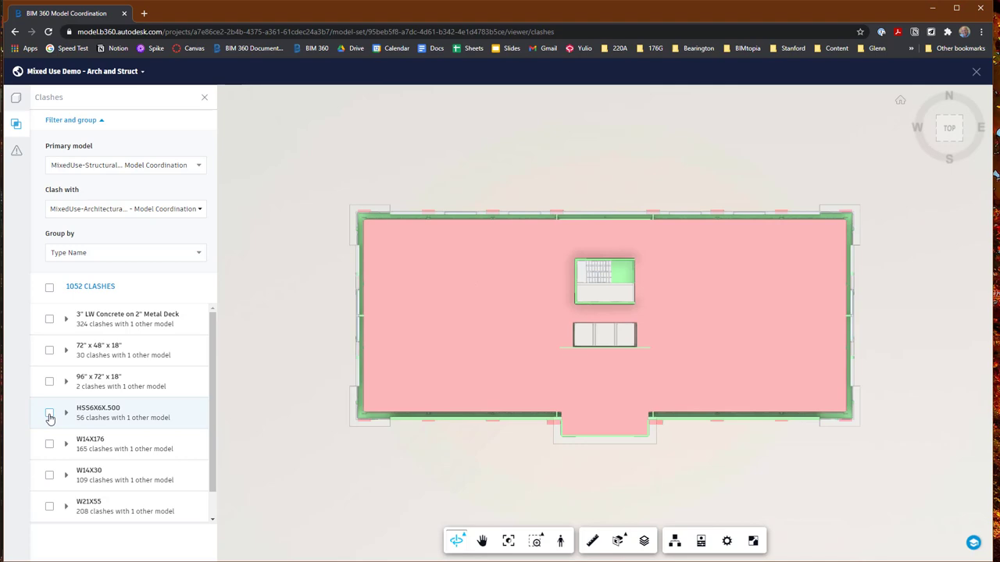
left_click(49, 412)
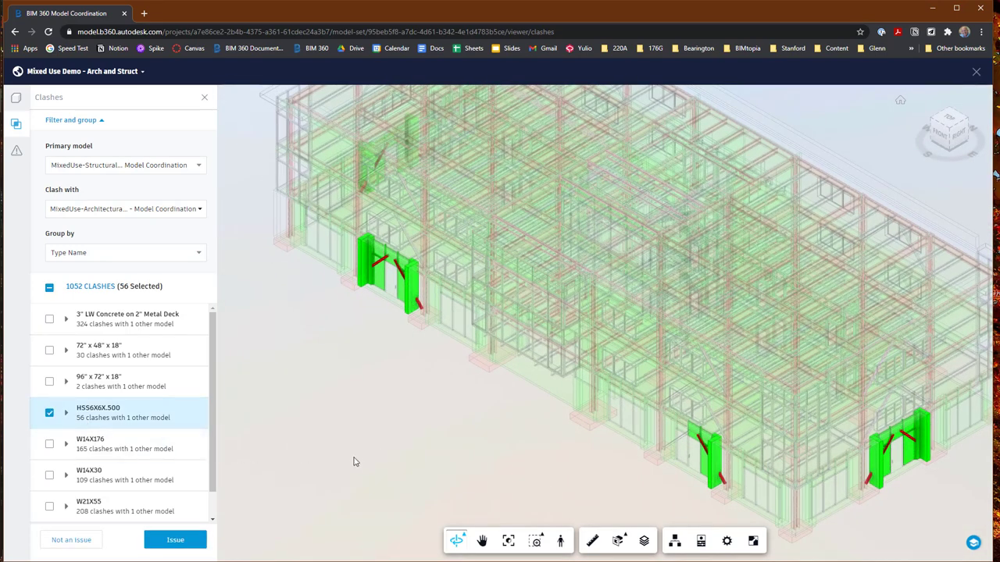
mouse_move(297, 438)
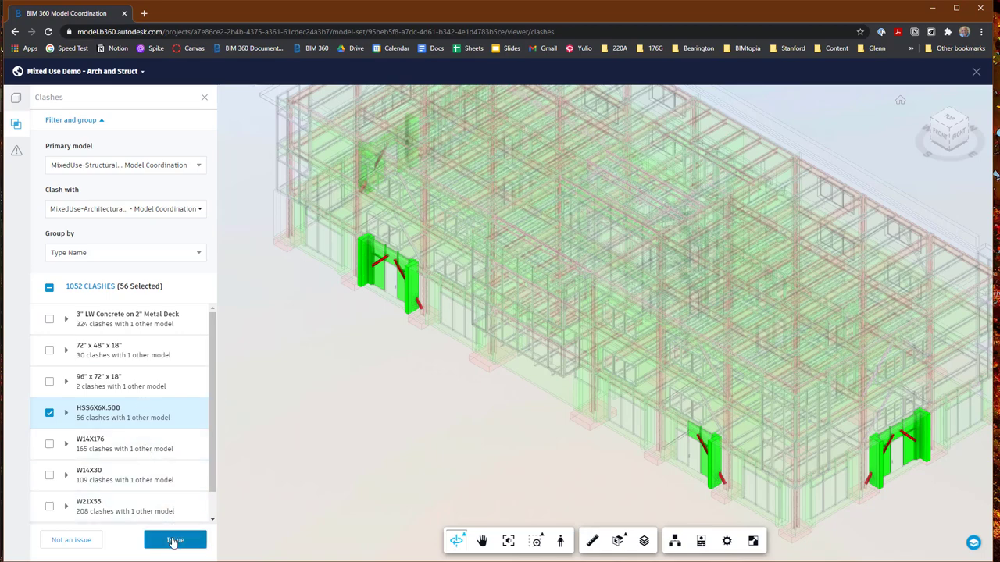
- Create an issue for the HSS6X6X.500 clashes, pinned beside the left pair of braces
left_click(175, 540)
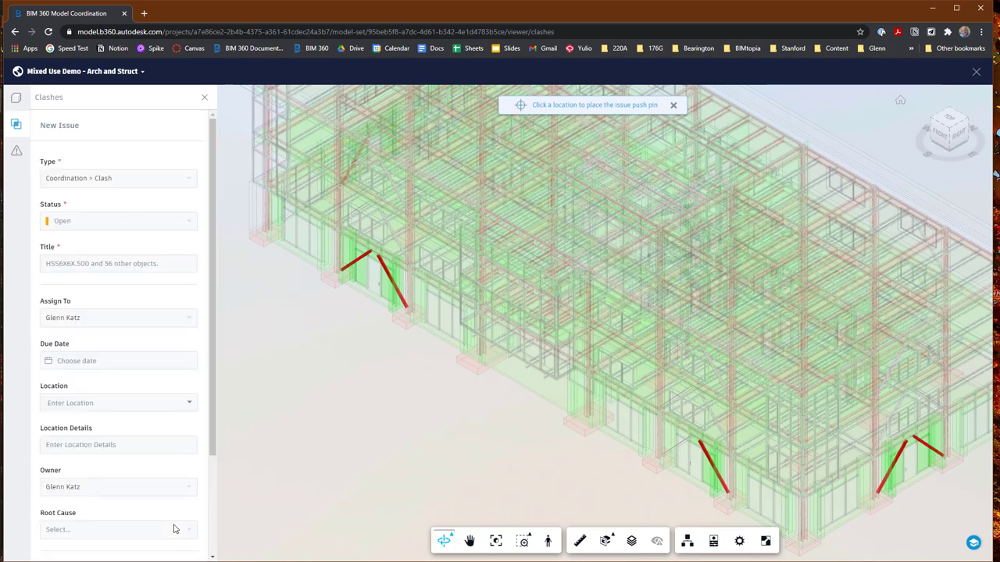
mouse_move(141, 255)
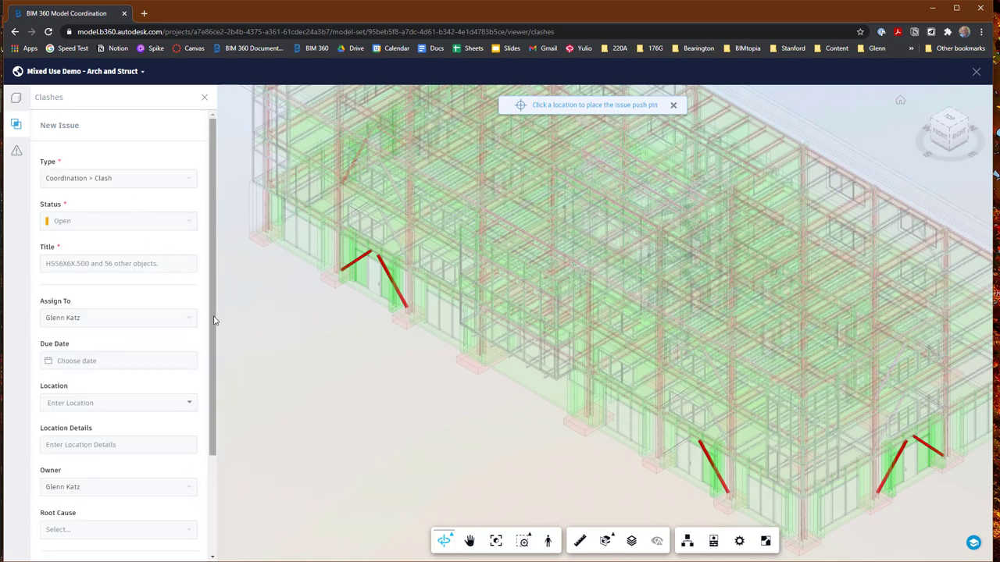
scroll("down", 3)
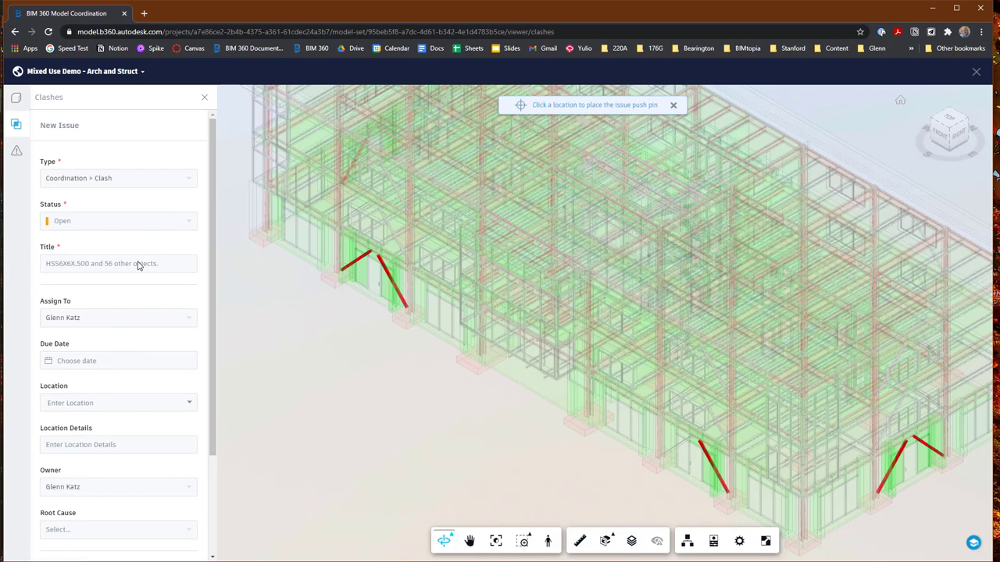
mouse_move(441, 256)
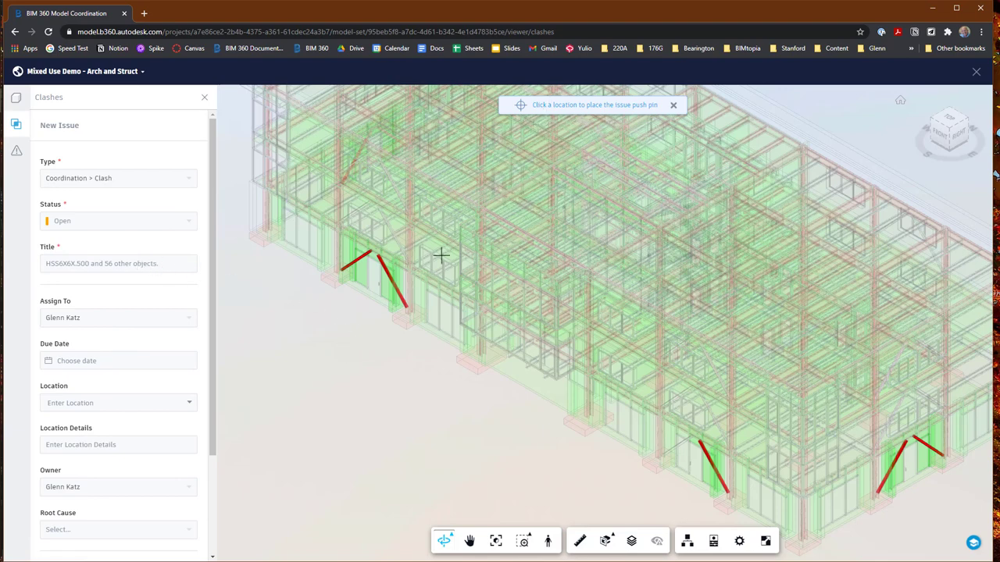
mouse_move(401, 295)
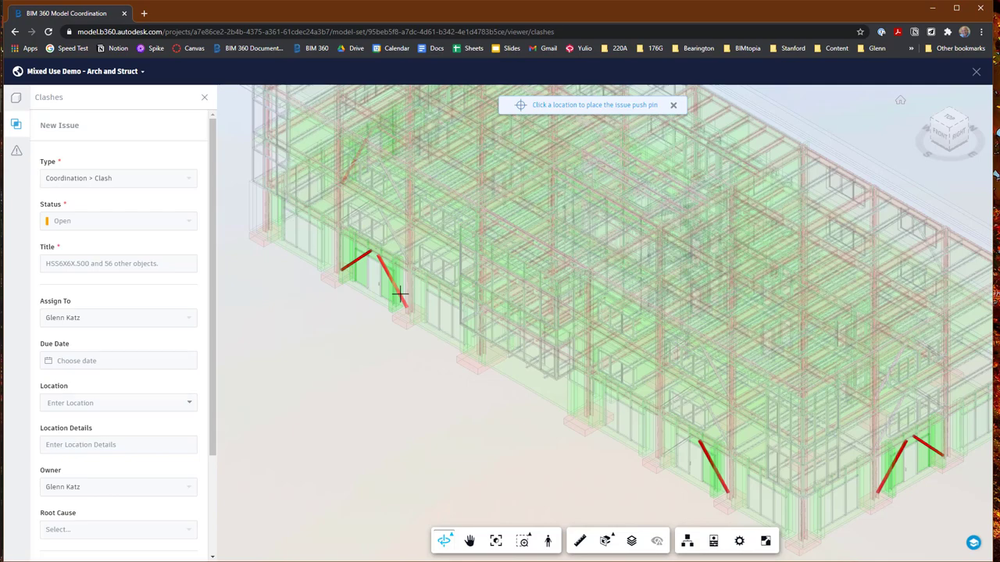
left_click(401, 295)
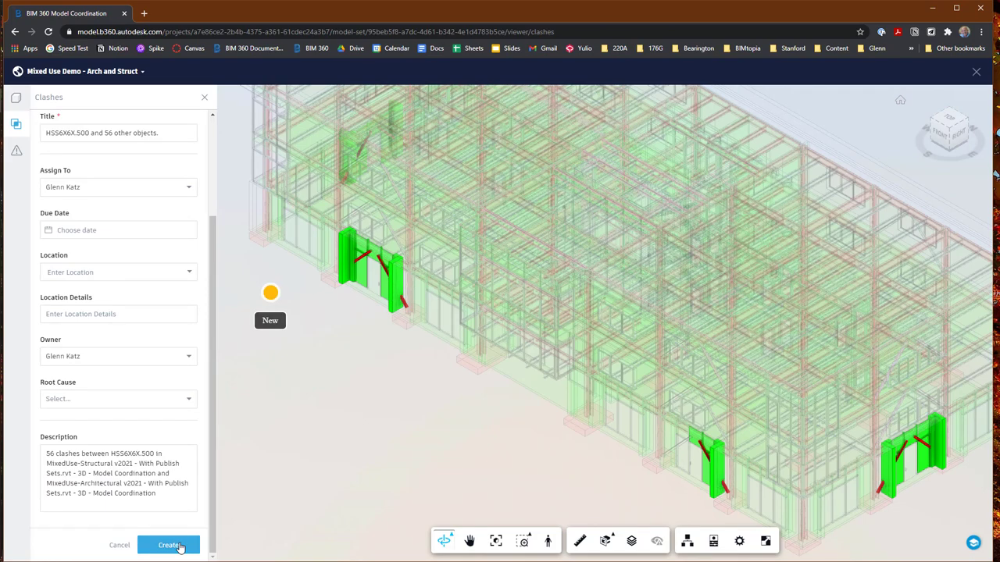
left_click(169, 545)
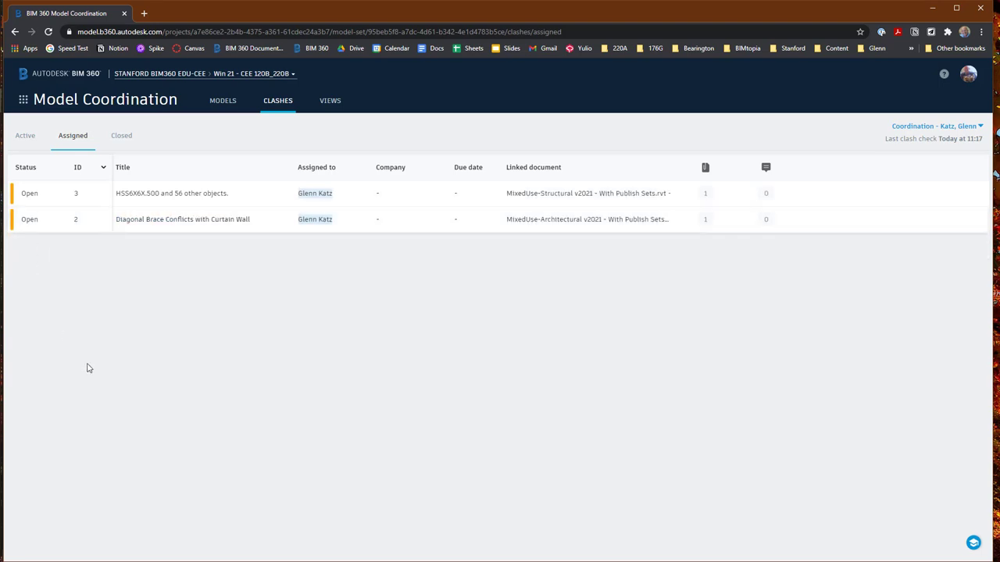
mouse_move(261, 238)
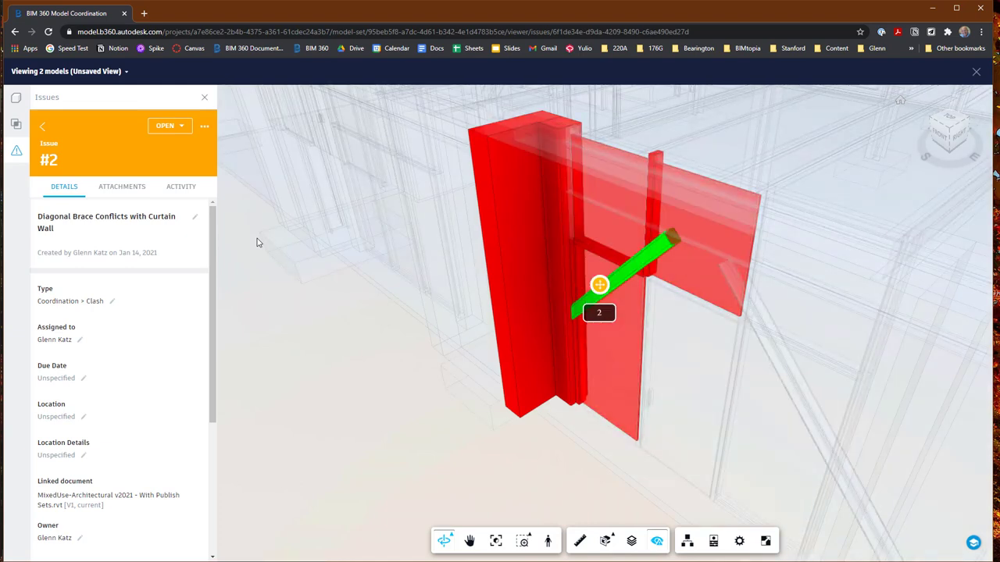
mouse_move(270, 147)
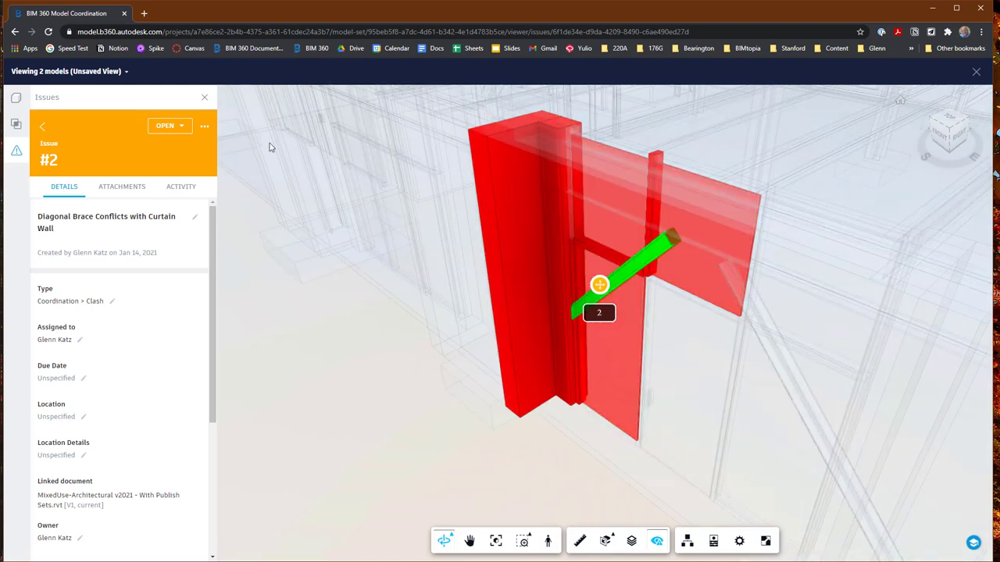
- View the pins of issues #3 and #2, then return to the 996-clash list
left_click(42, 126)
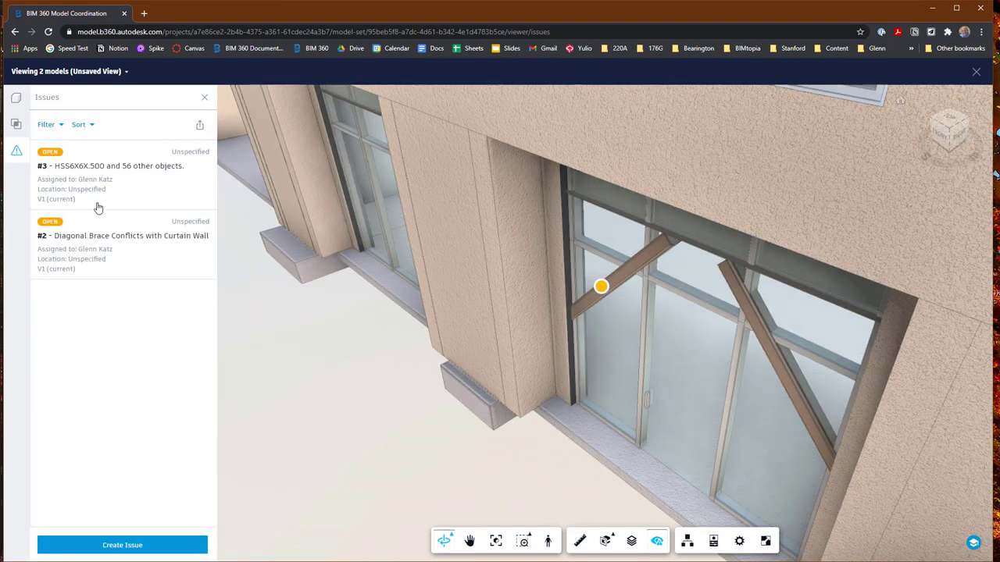
left_click(109, 174)
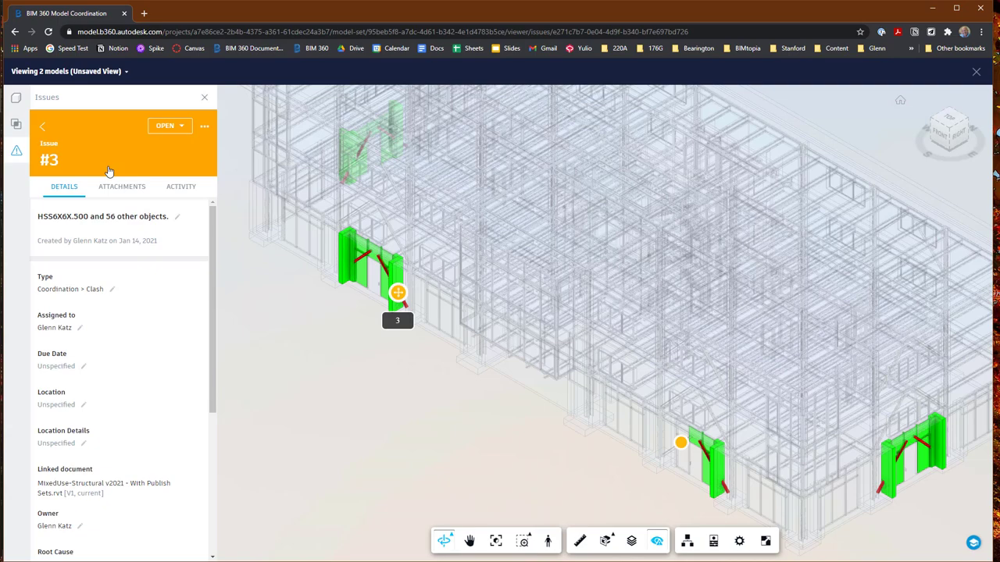
left_click(42, 125)
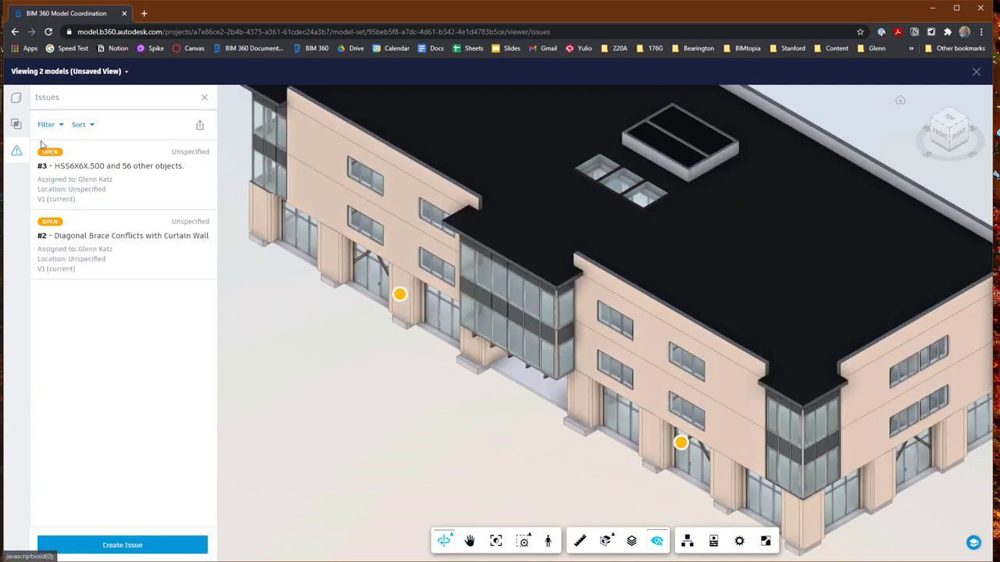
left_click(122, 235)
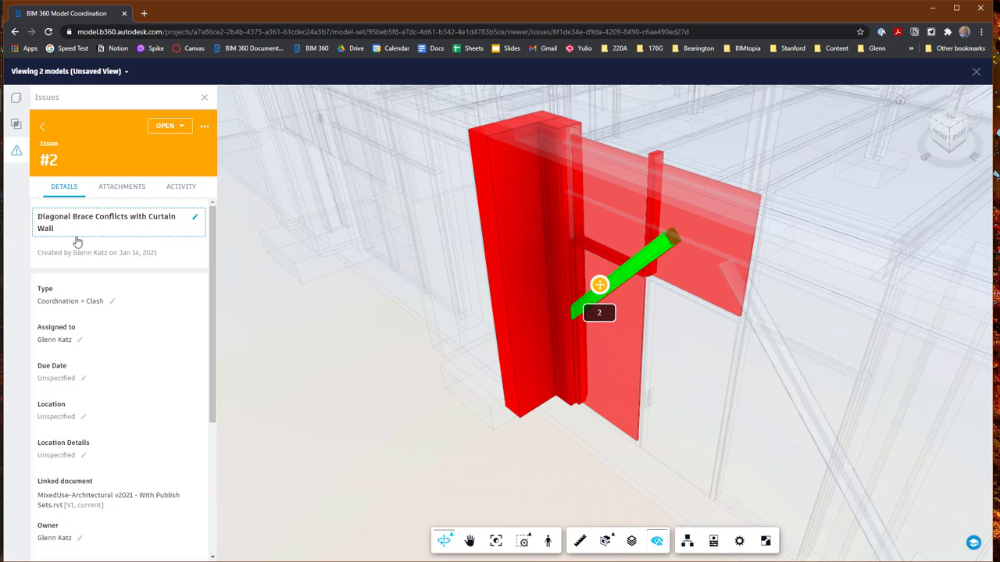
left_click(16, 124)
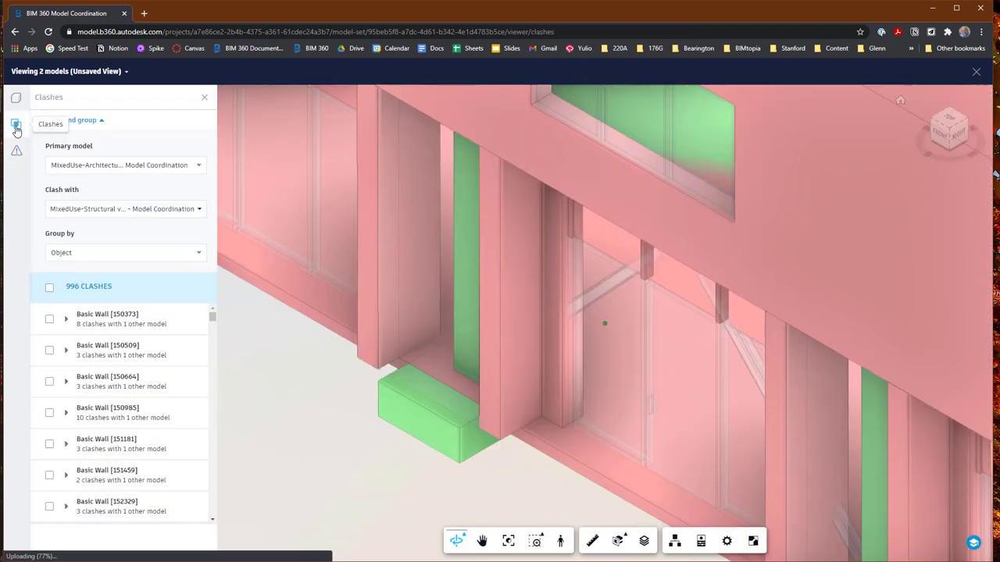